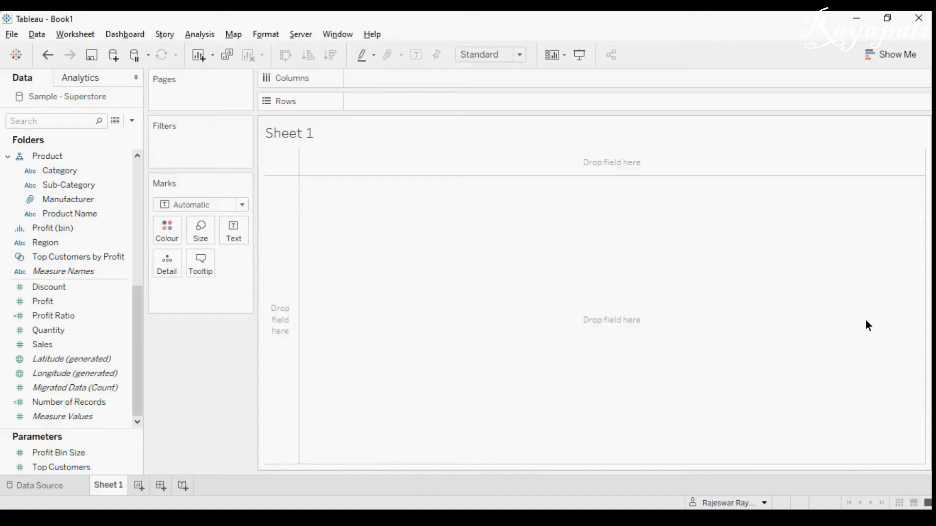
mouse_move(335, 282)
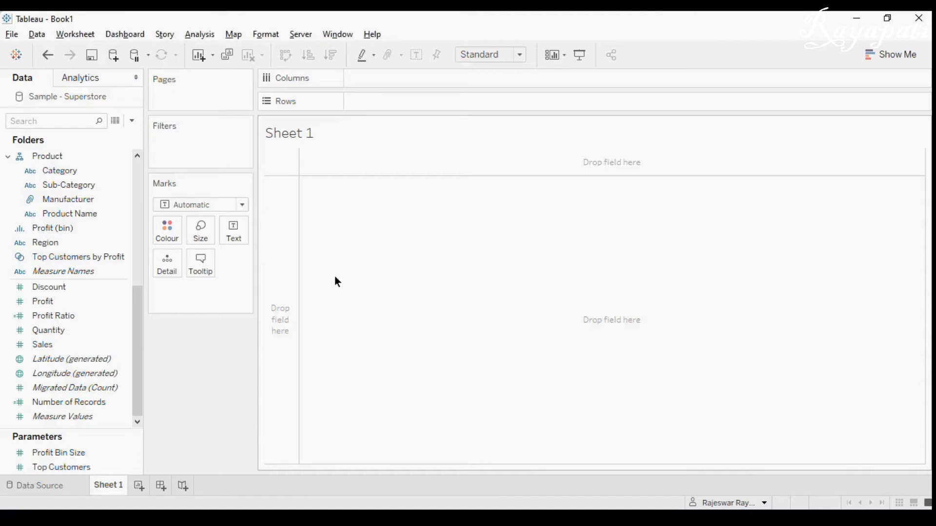
mouse_move(210, 351)
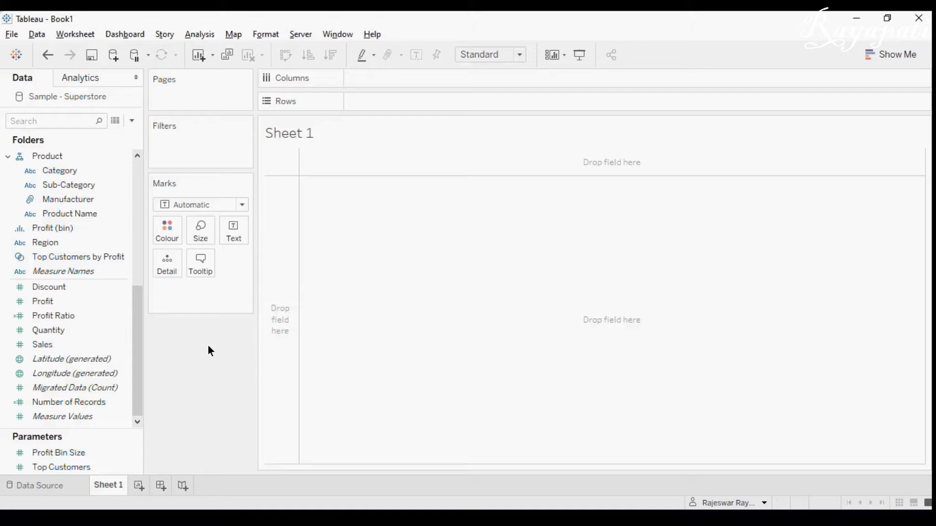
mouse_move(143, 321)
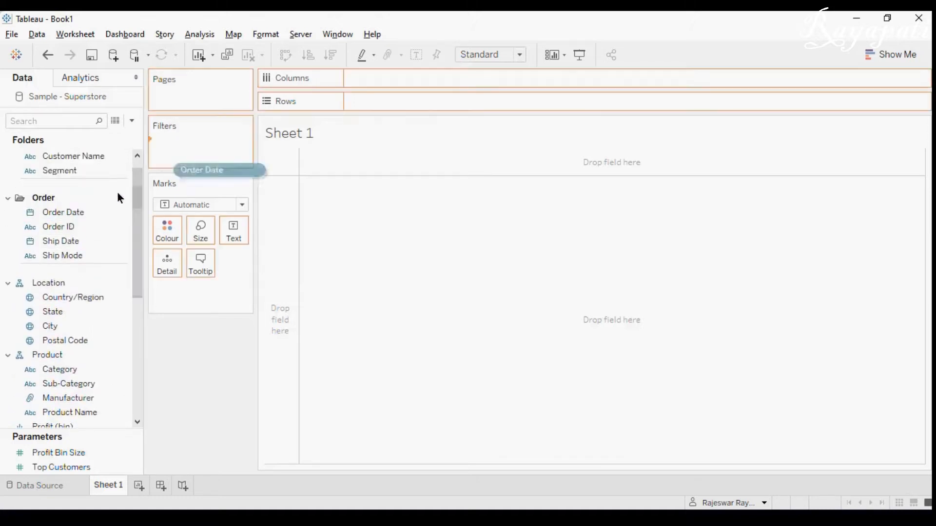
Step: List Order Date by month, January through December, as table rows with summed Sales
left_click_drag(202, 170, 394, 100)
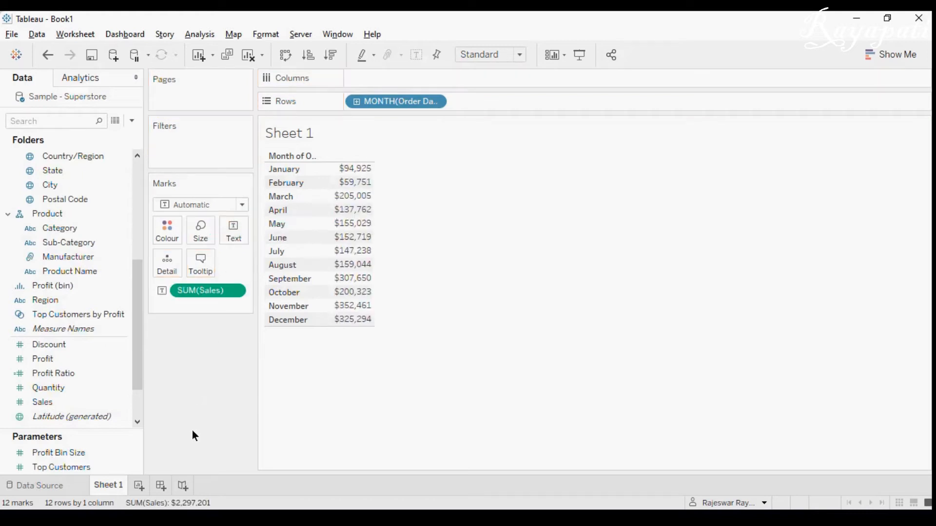
mouse_move(195, 410)
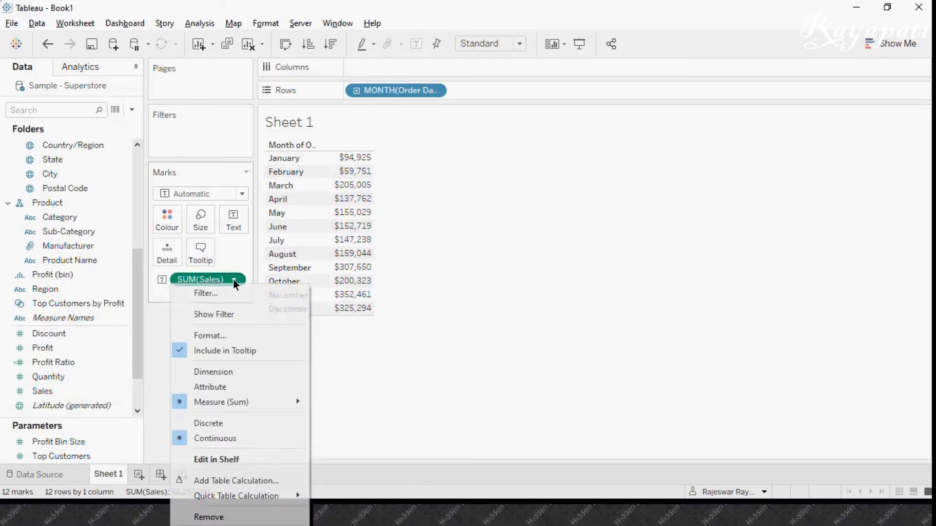
mouse_move(236, 481)
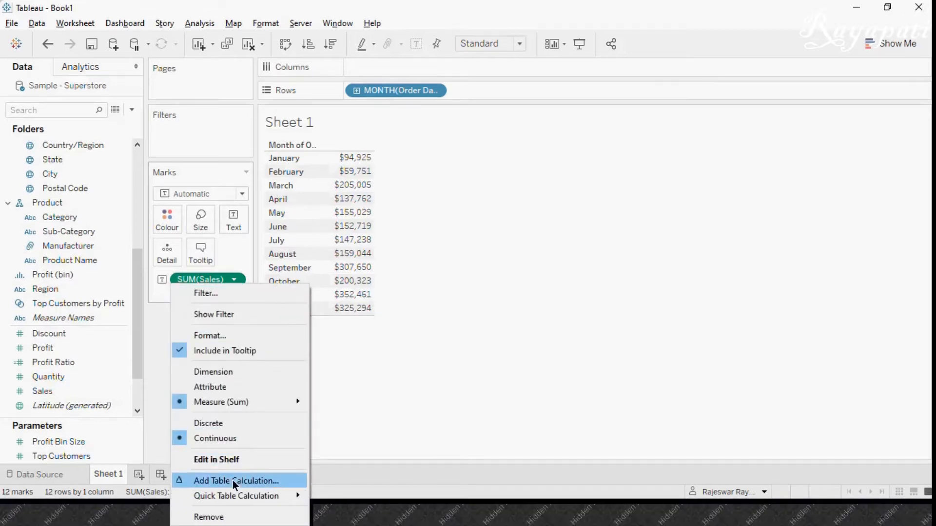
Step: Apply a Difference From table calculation to SUM(Sales), relative to the First month
left_click(236, 480)
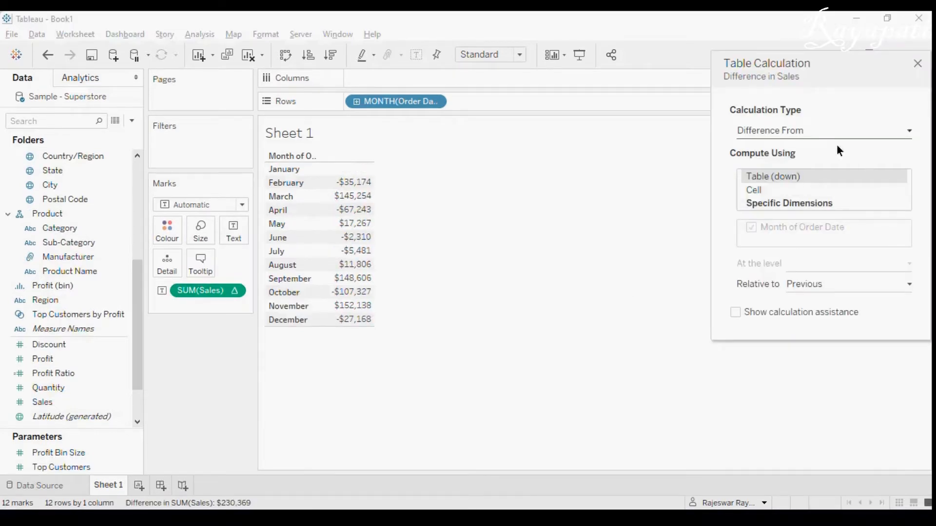
mouse_move(781, 141)
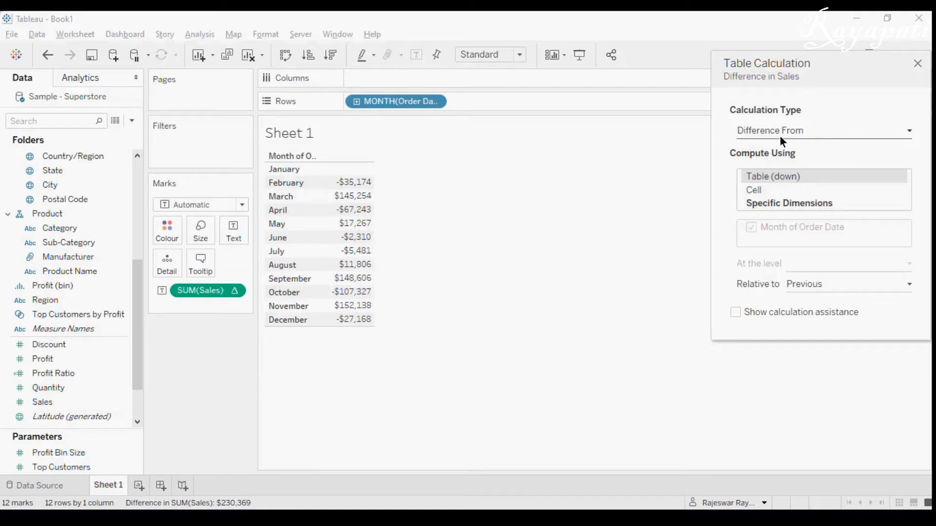
mouse_move(814, 261)
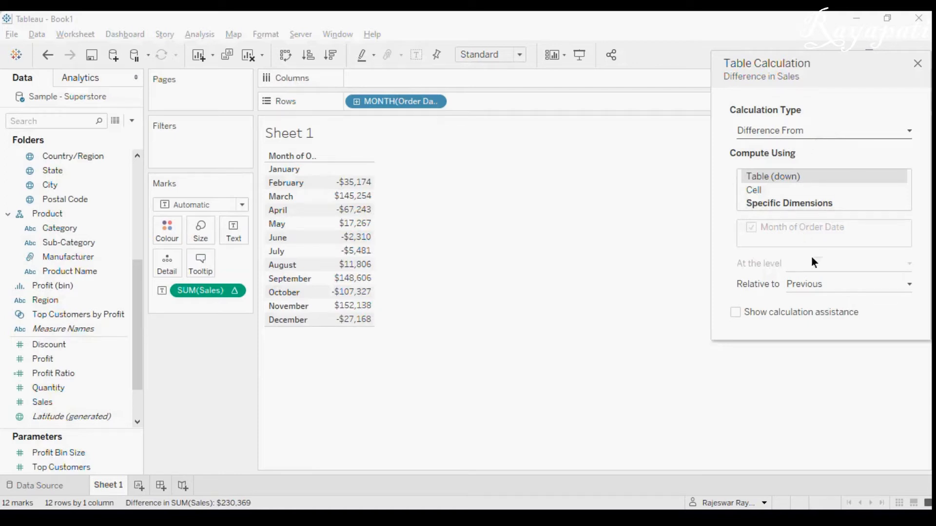
left_click(847, 284)
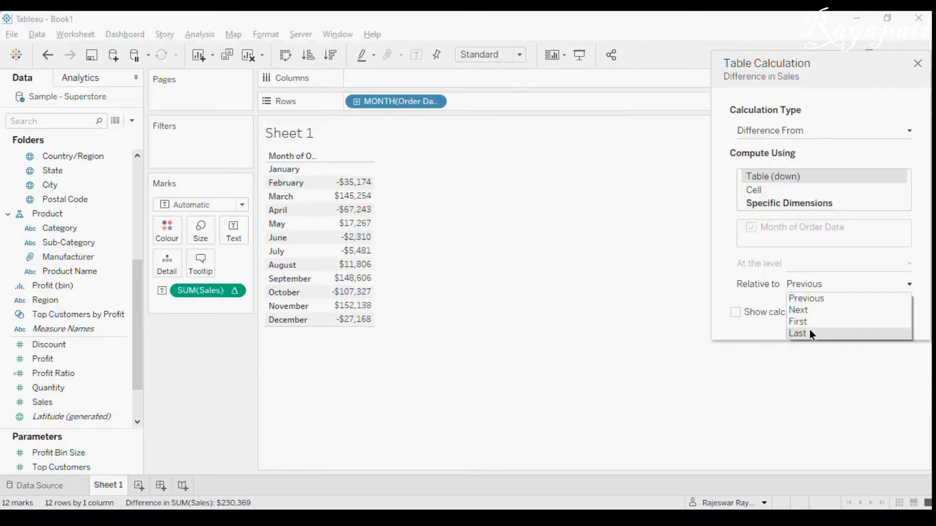
left_click(797, 322)
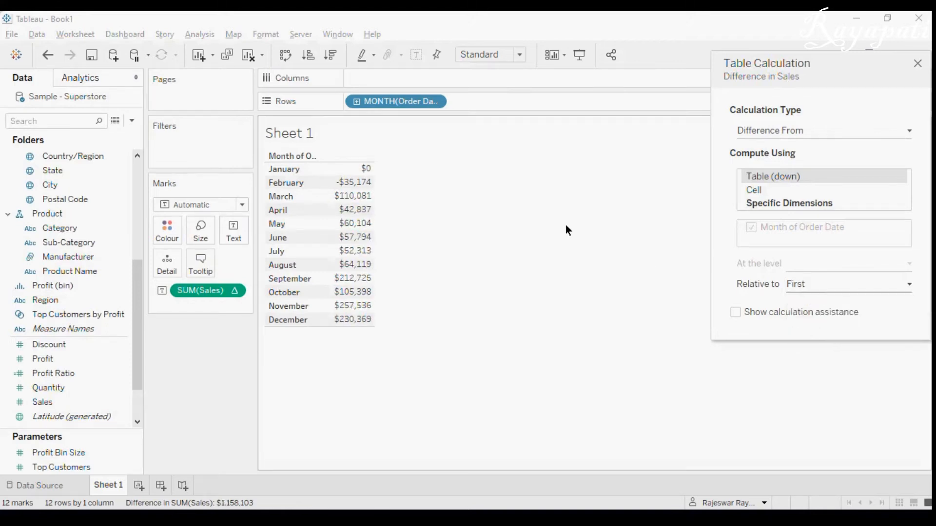
mouse_move(558, 213)
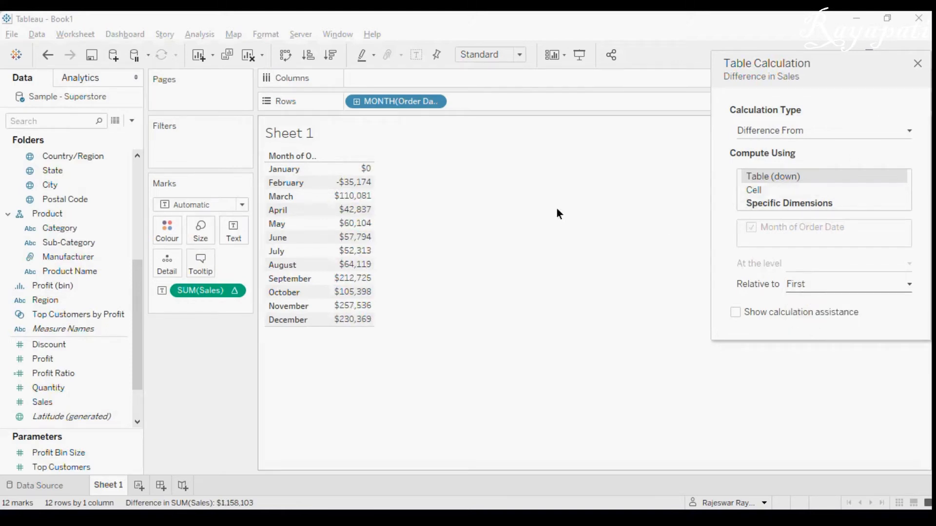
mouse_move(349, 188)
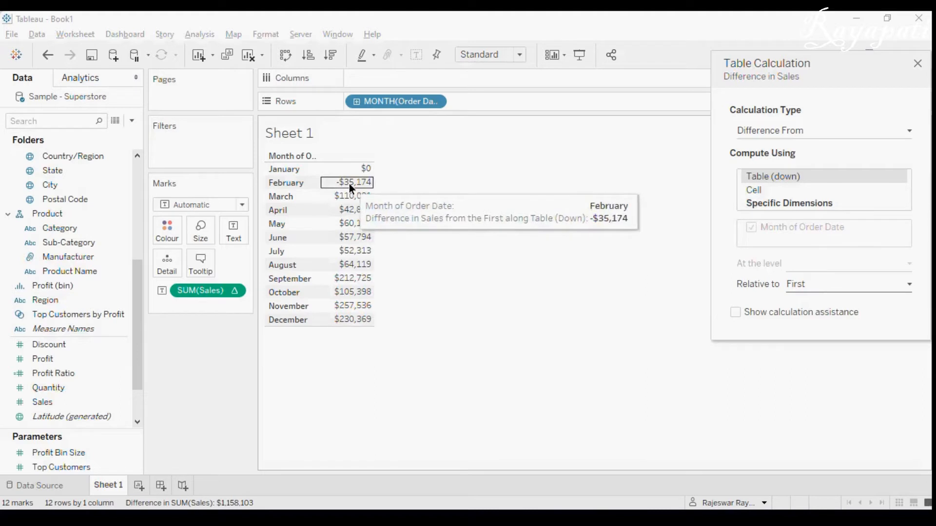
mouse_move(301, 191)
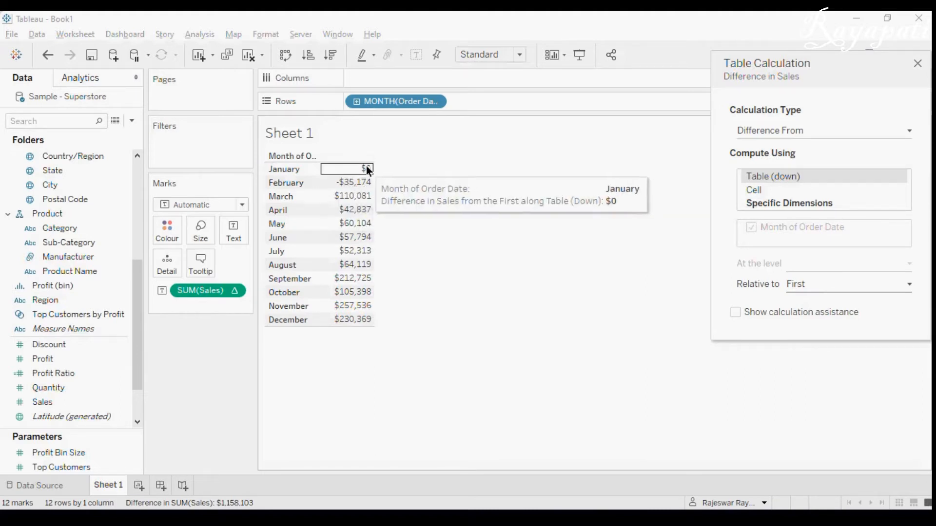
mouse_move(363, 201)
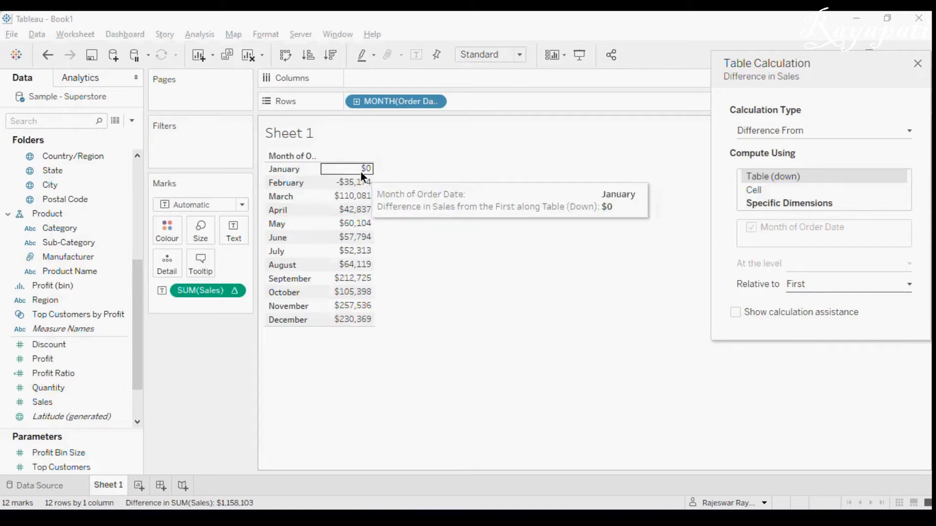
mouse_move(400, 184)
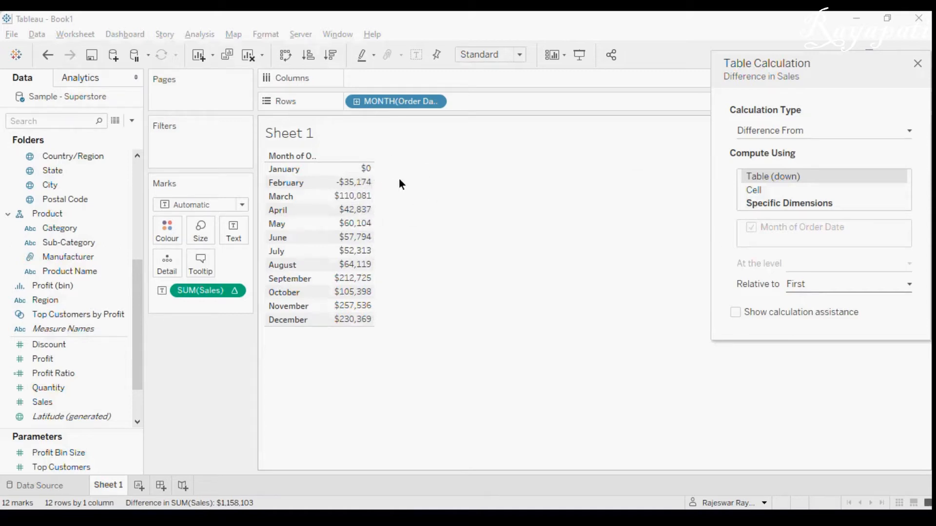
mouse_move(382, 255)
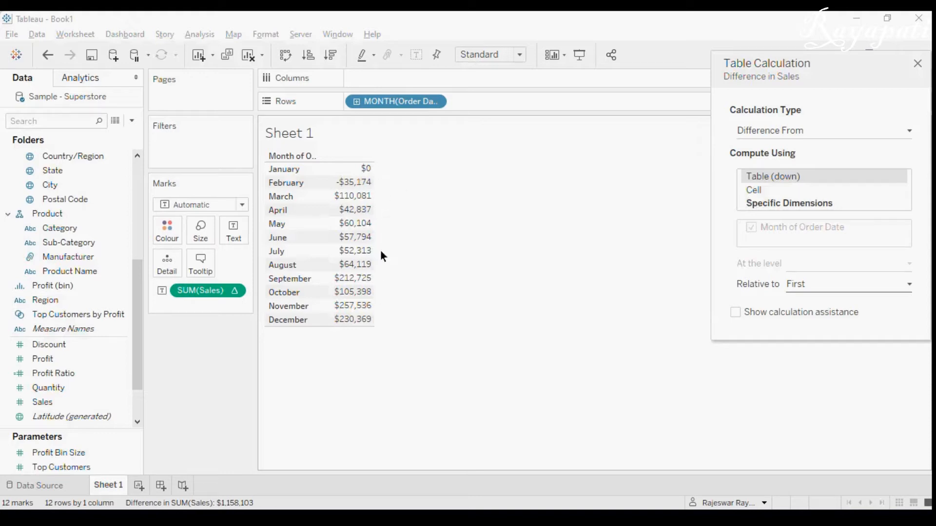
mouse_move(423, 204)
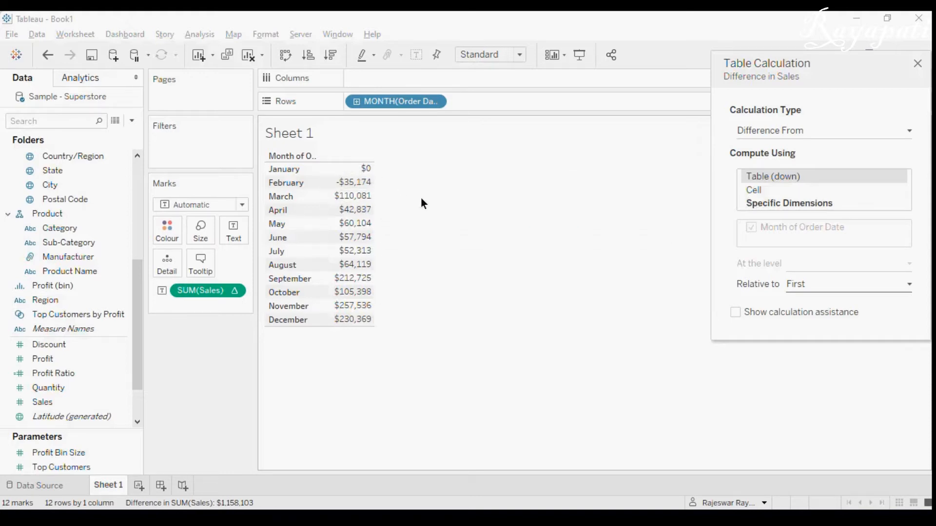
mouse_move(811, 297)
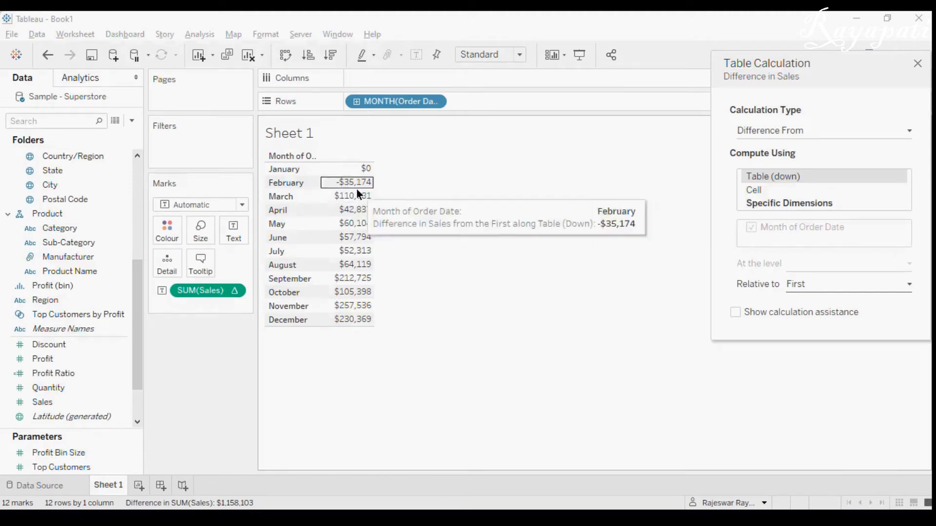
mouse_move(442, 189)
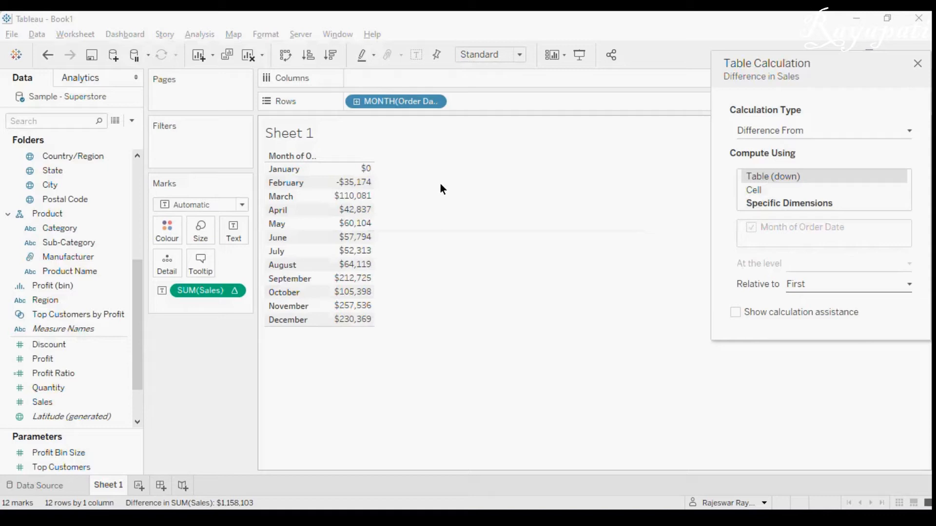
mouse_move(413, 162)
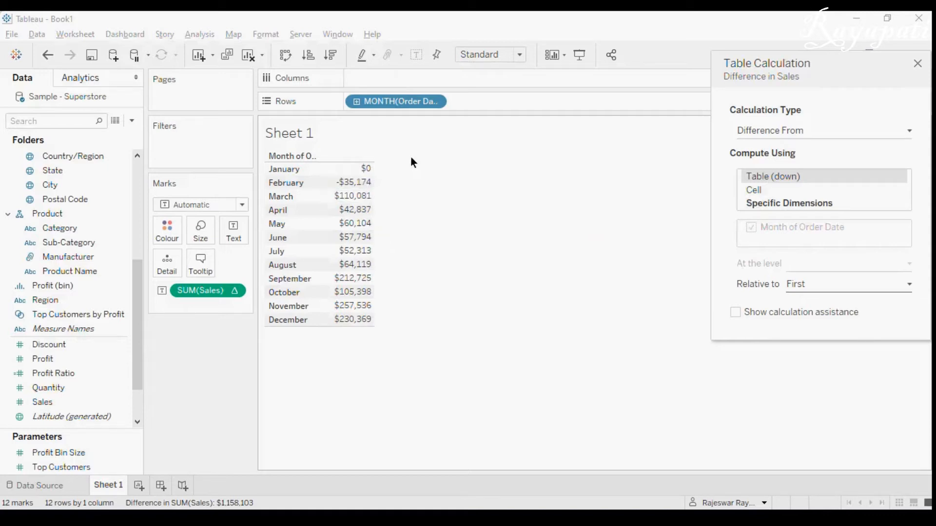
mouse_move(917, 77)
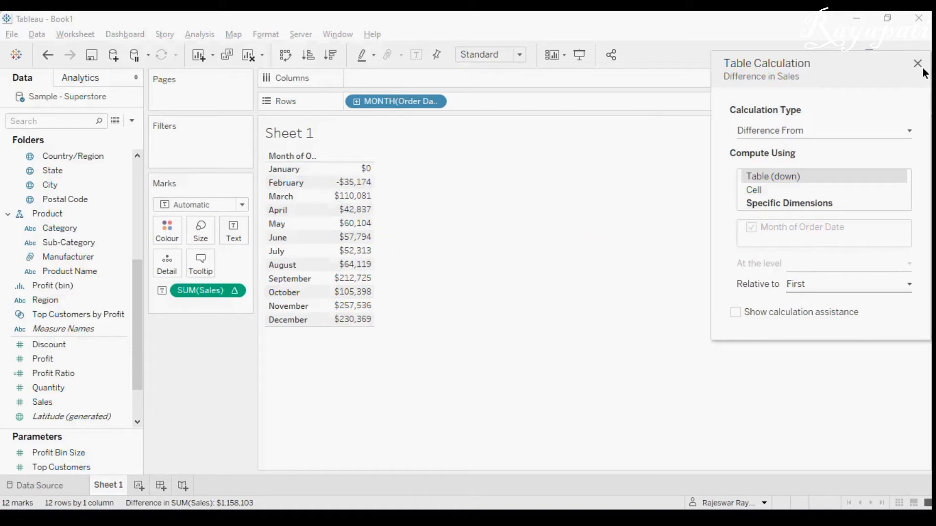
Step: Close the table calculation settings and select LOOKUP in the formula to view its reference
left_click(913, 64)
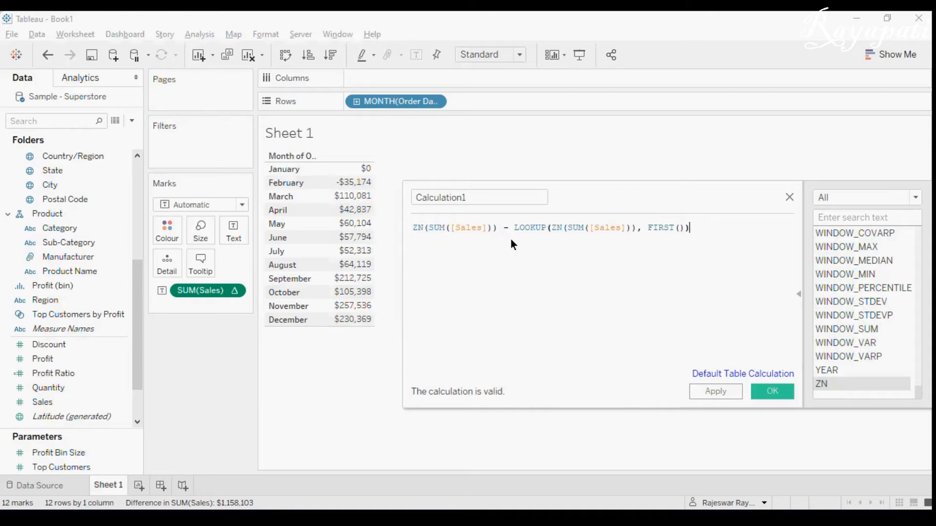
mouse_move(515, 234)
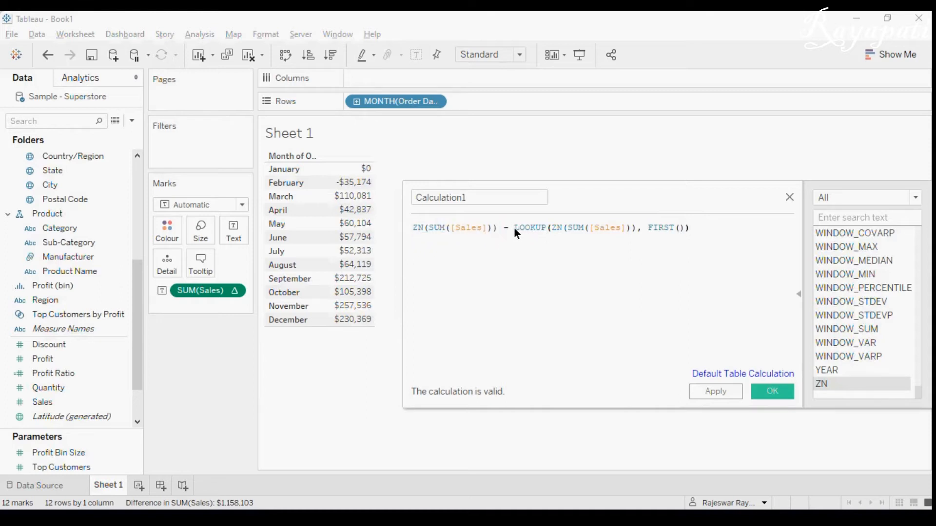
double_click(529, 228)
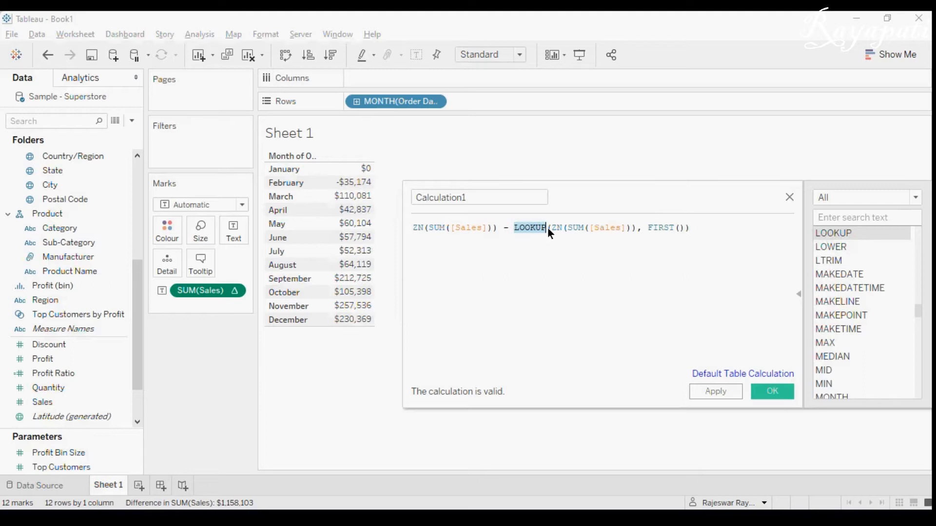
mouse_move(533, 242)
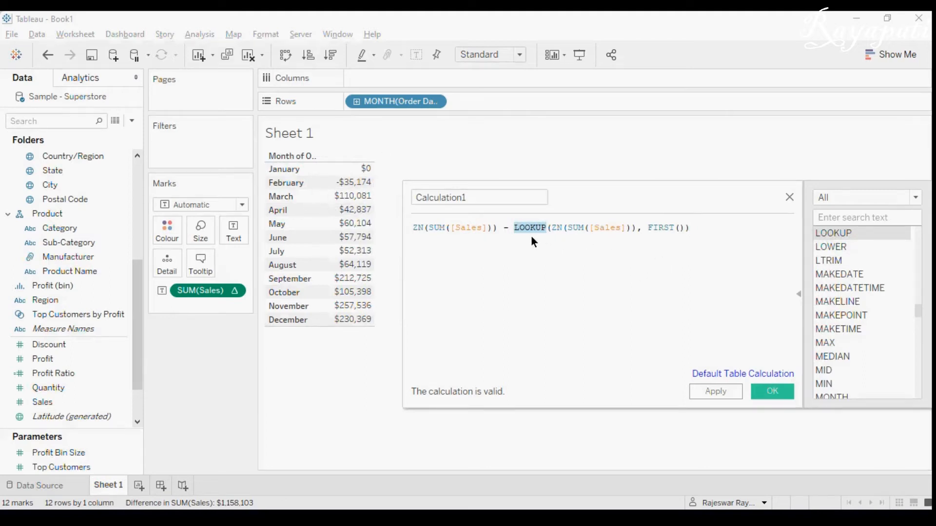
mouse_move(544, 242)
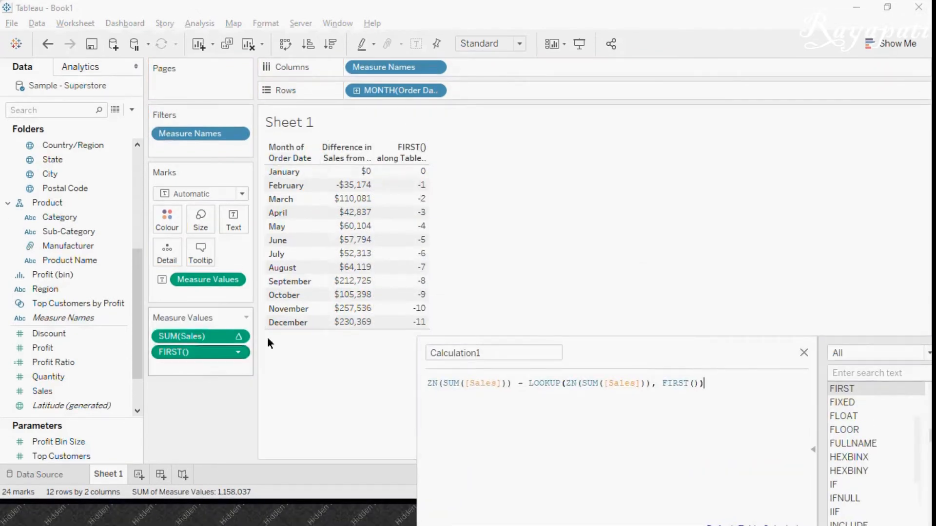
mouse_move(415, 176)
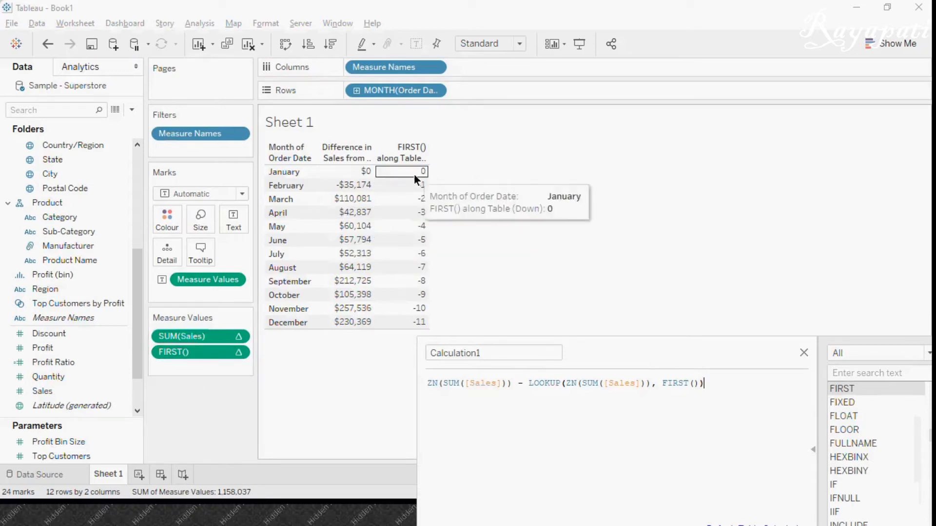
mouse_move(427, 234)
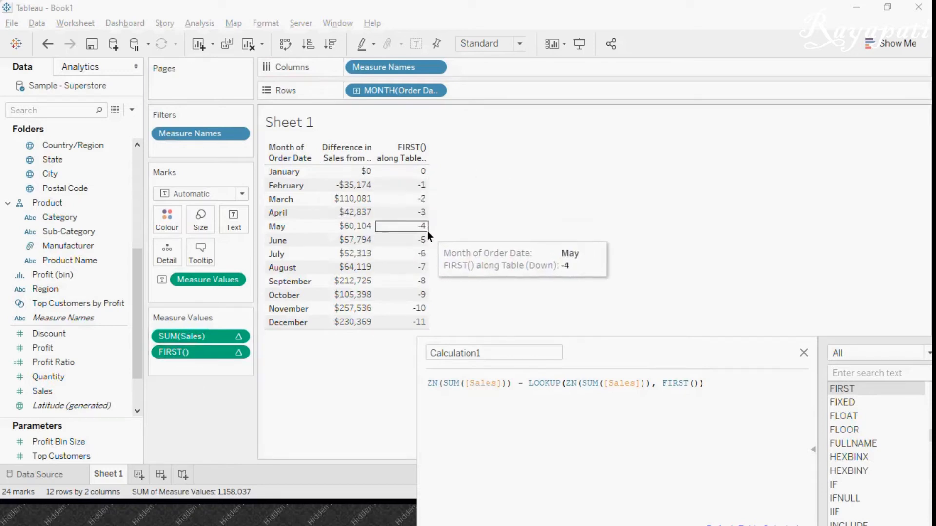
mouse_move(461, 244)
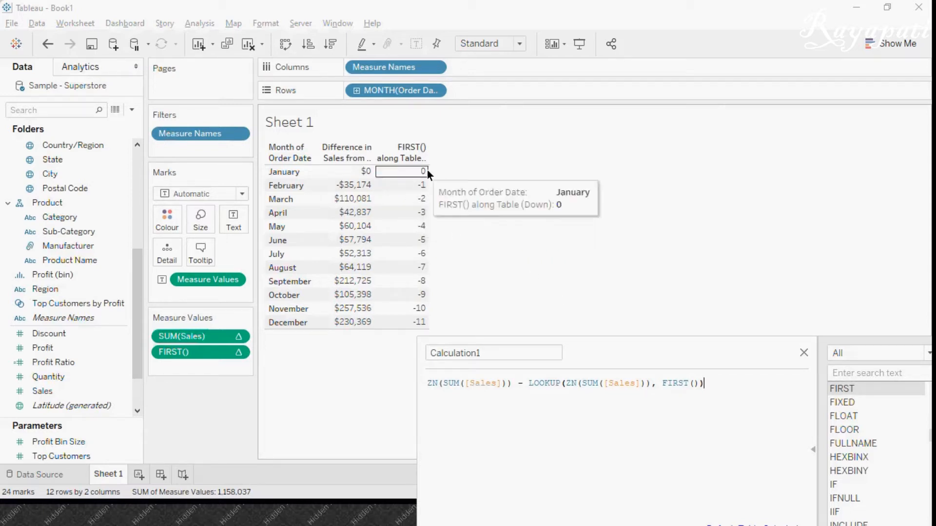
mouse_move(421, 176)
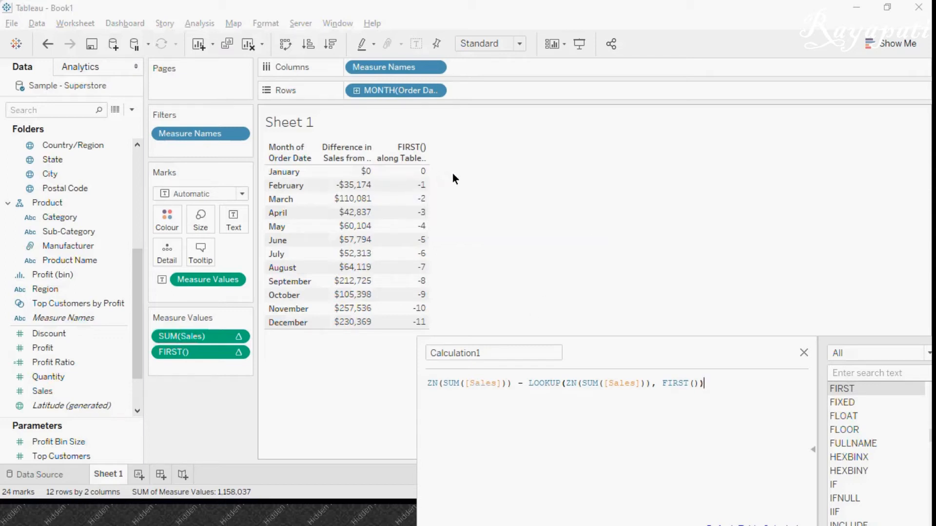
mouse_move(396, 298)
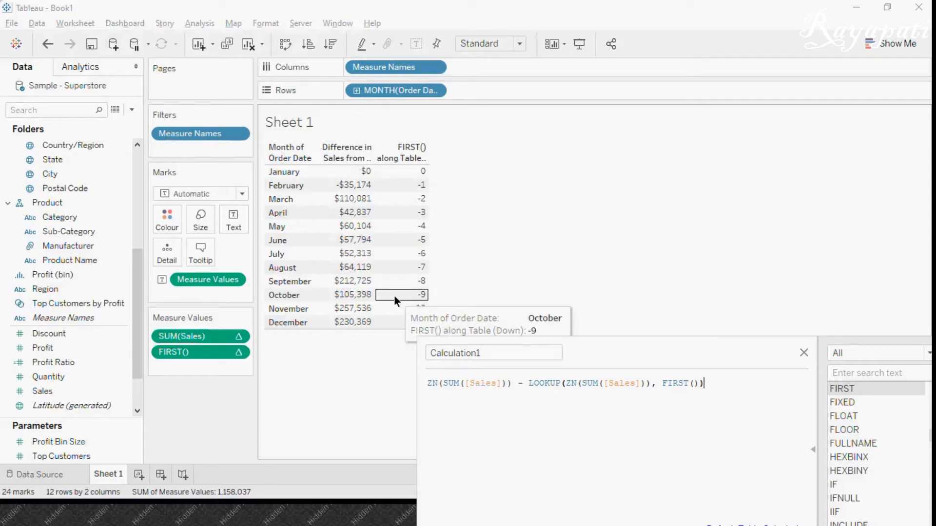
left_click(397, 295)
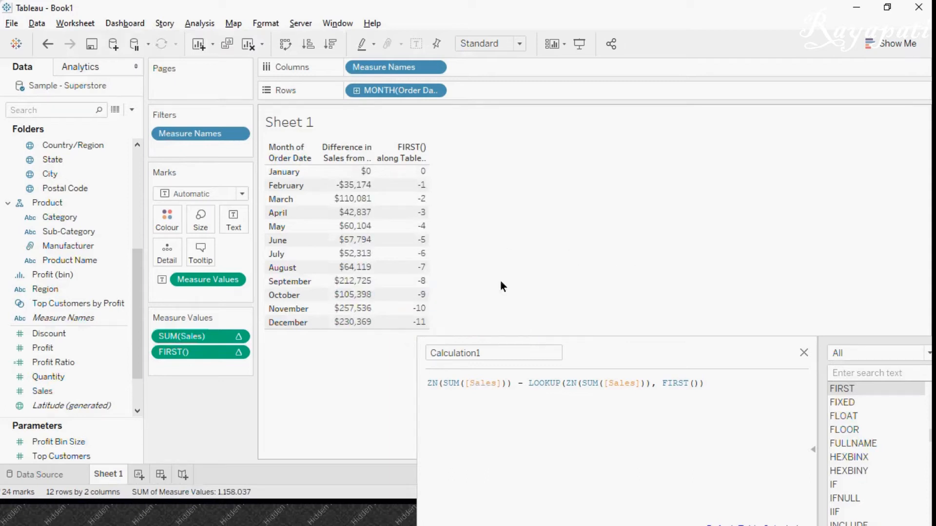
mouse_move(441, 292)
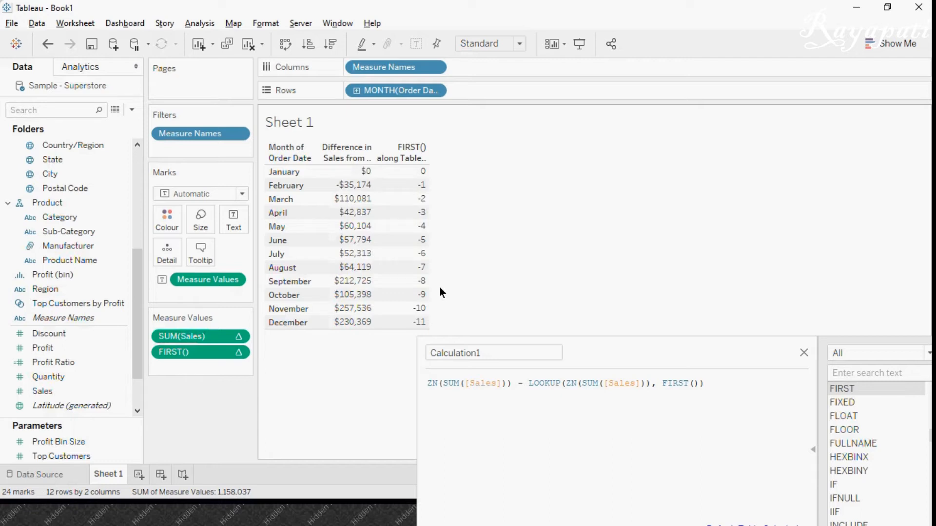
left_click(546, 383)
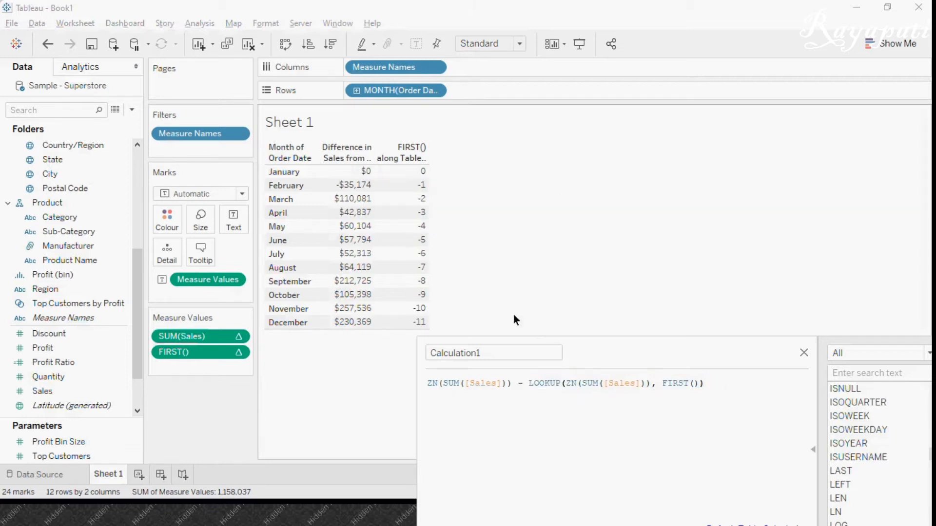
double_click(546, 384)
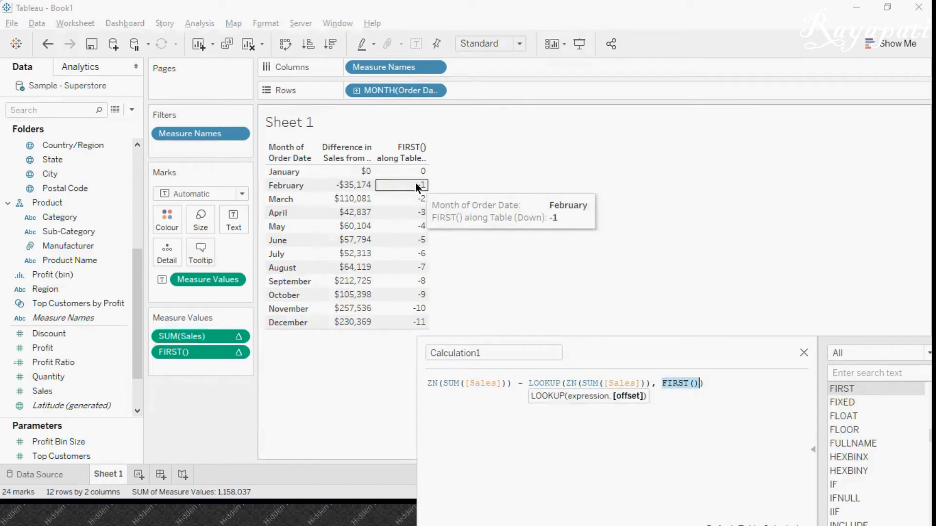
mouse_move(417, 309)
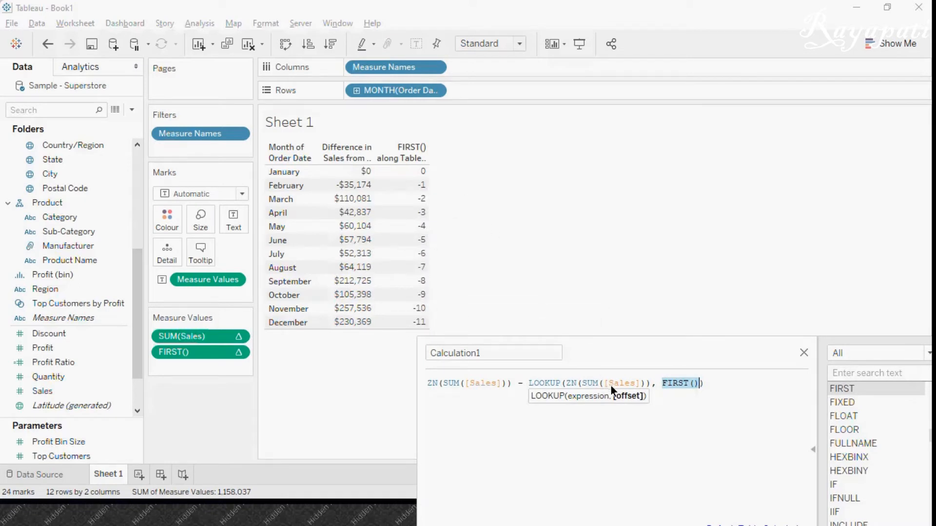
mouse_move(419, 171)
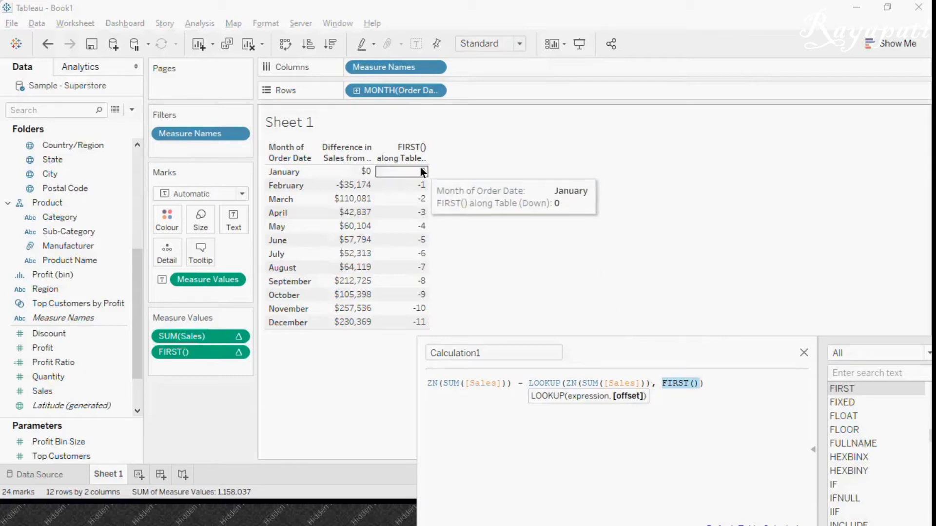
mouse_move(438, 194)
type(")")
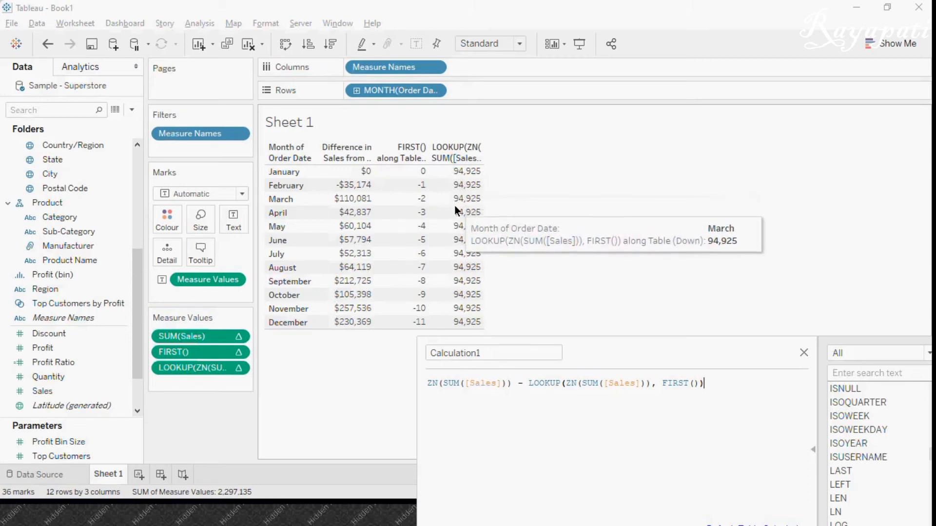
mouse_move(462, 300)
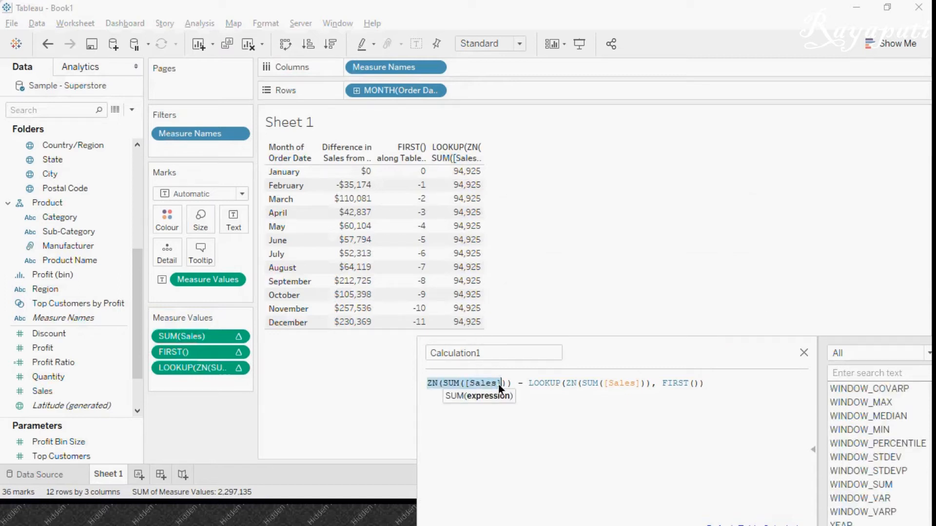
mouse_move(401, 224)
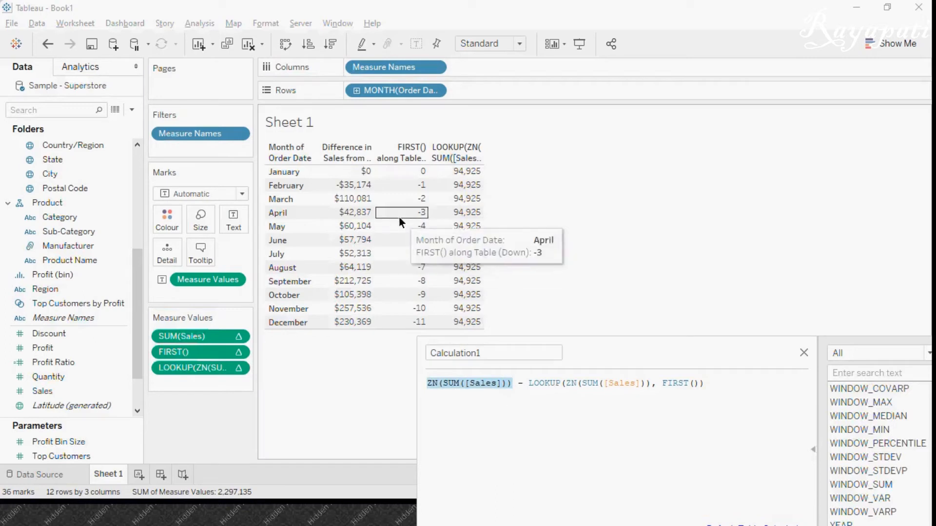
Step: Add the Sales measure to Measure Values as a fourth monthly totals column
left_click(41, 391)
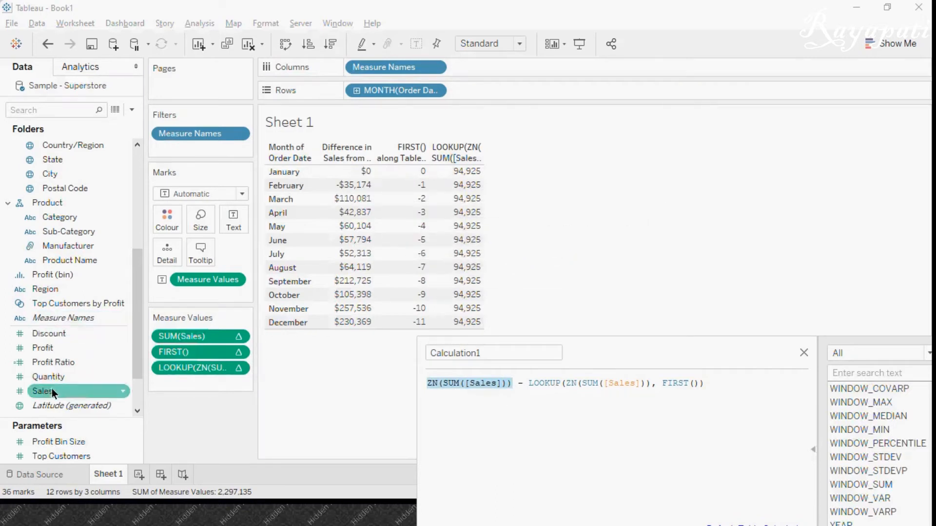
left_click_drag(42, 391, 181, 393)
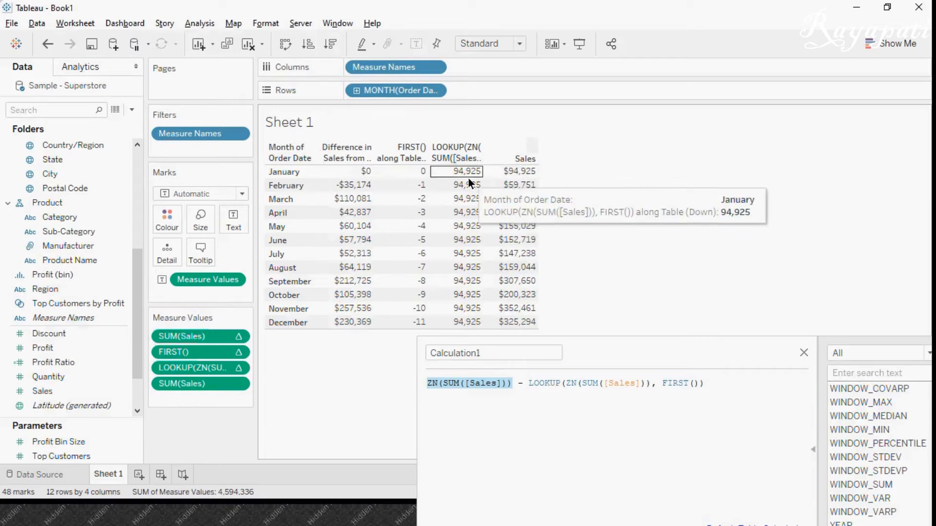
mouse_move(680, 189)
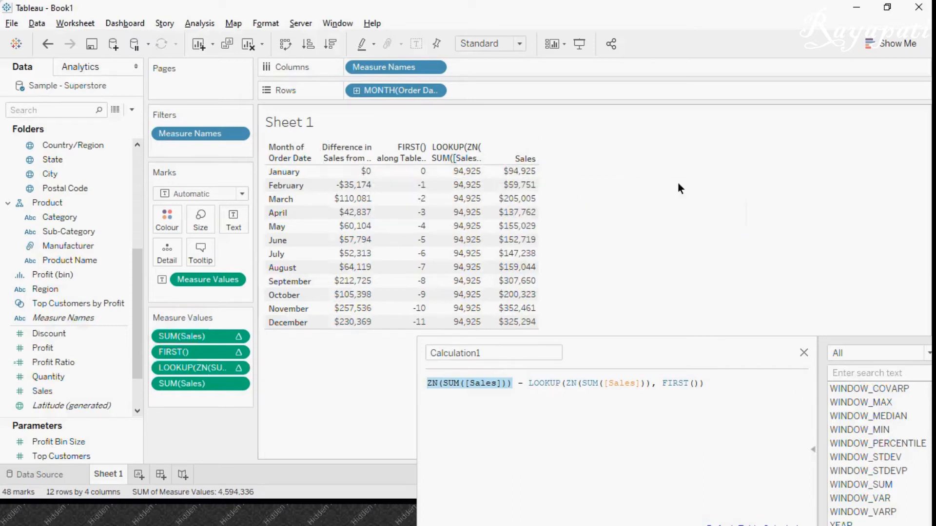
mouse_move(541, 190)
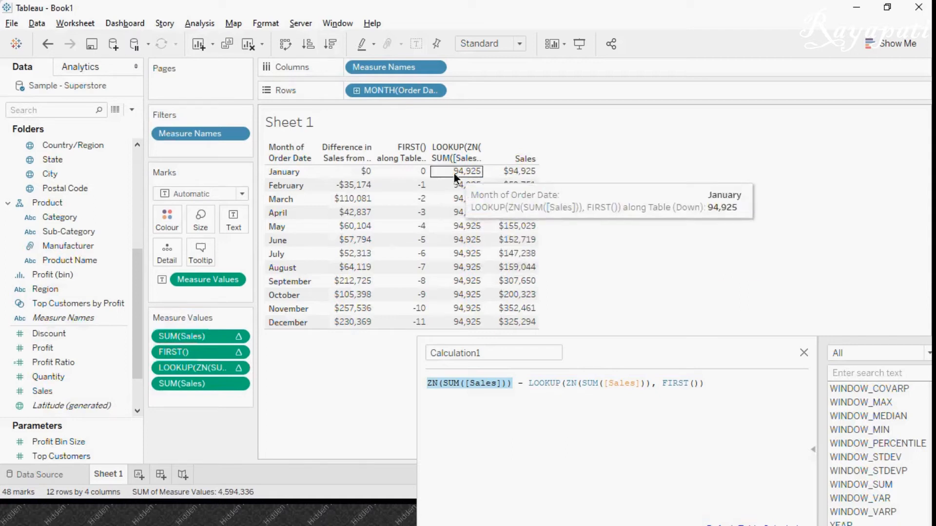
mouse_move(464, 192)
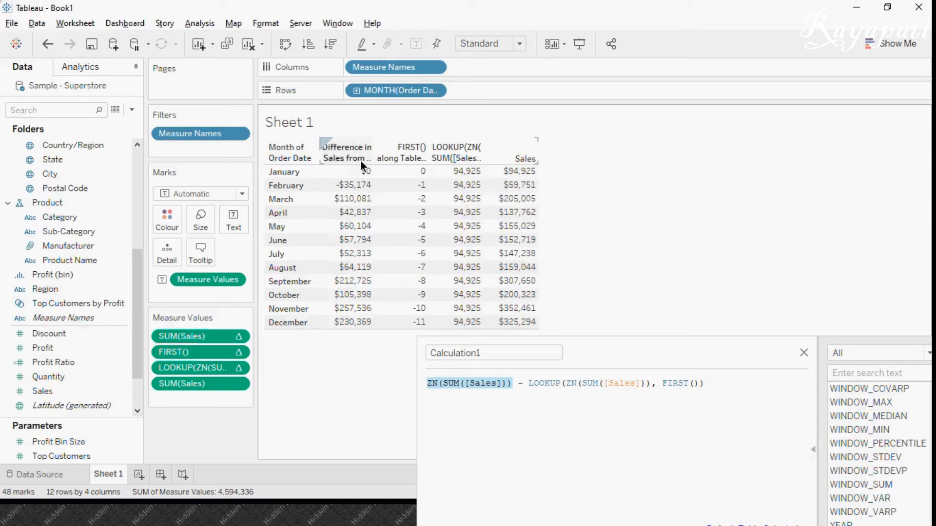
mouse_move(491, 186)
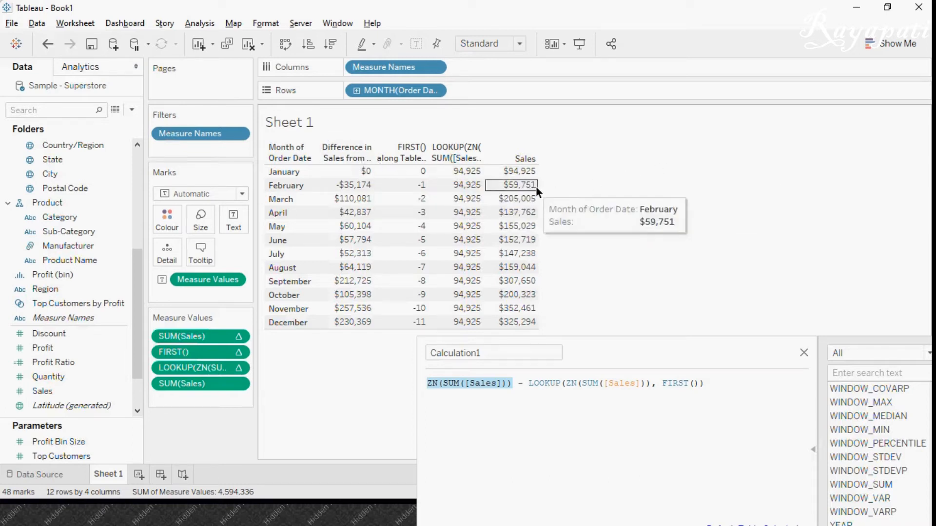
left_click(347, 185)
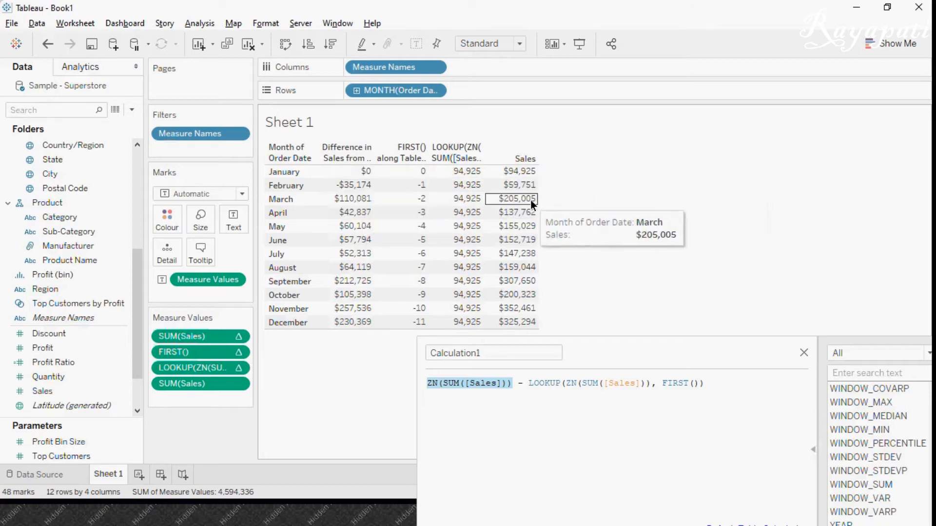
mouse_move(473, 201)
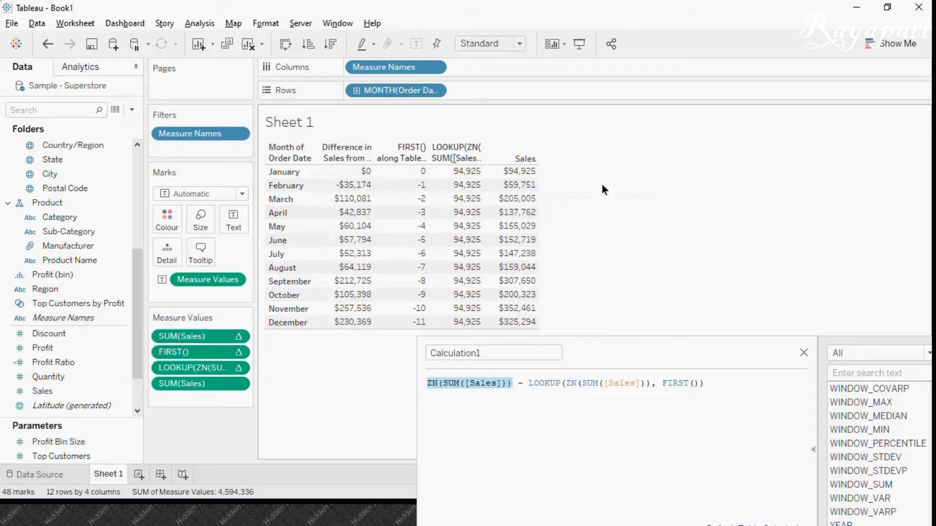
mouse_move(631, 358)
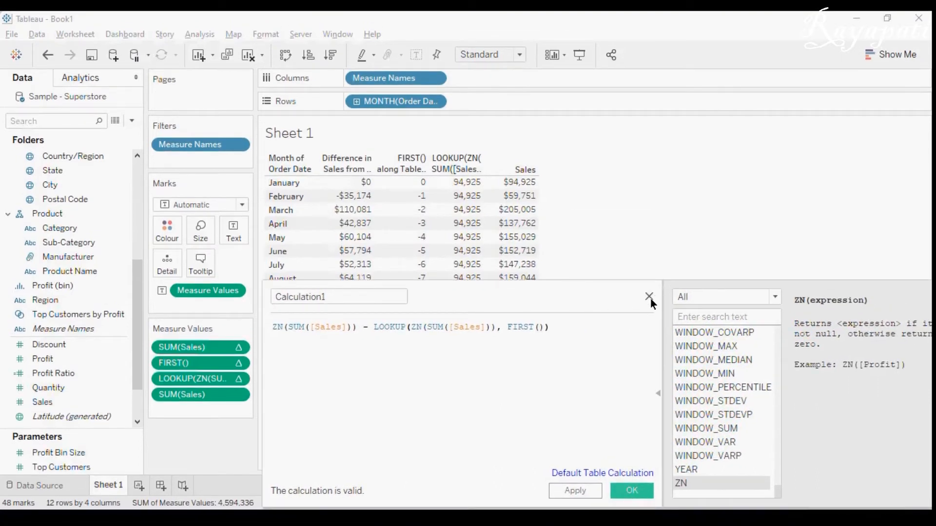
Step: Close the calculation editor and create the new Sheet 2 worksheet
left_click(648, 296)
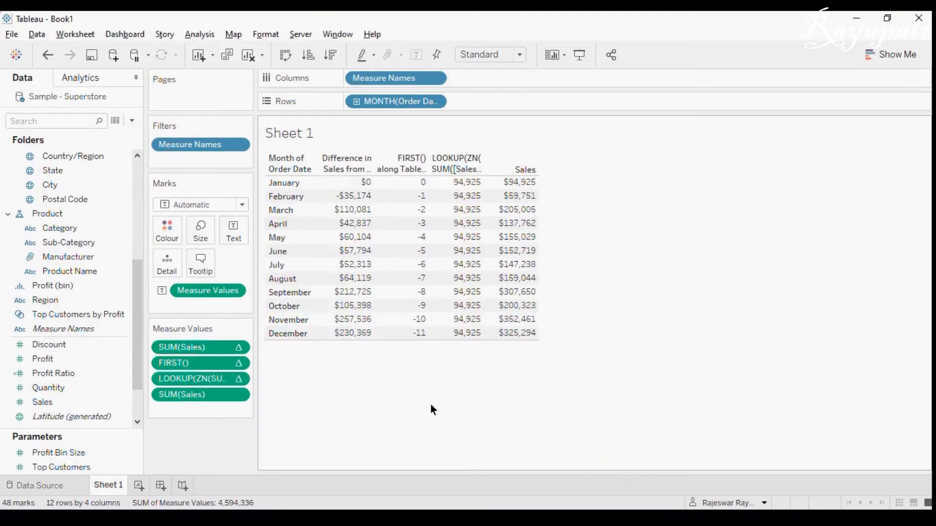
mouse_move(102, 207)
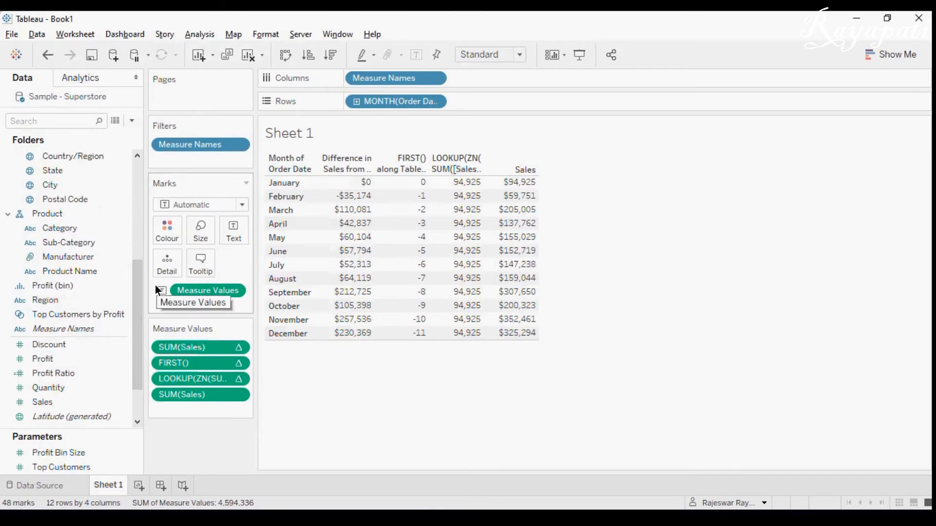
mouse_move(161, 410)
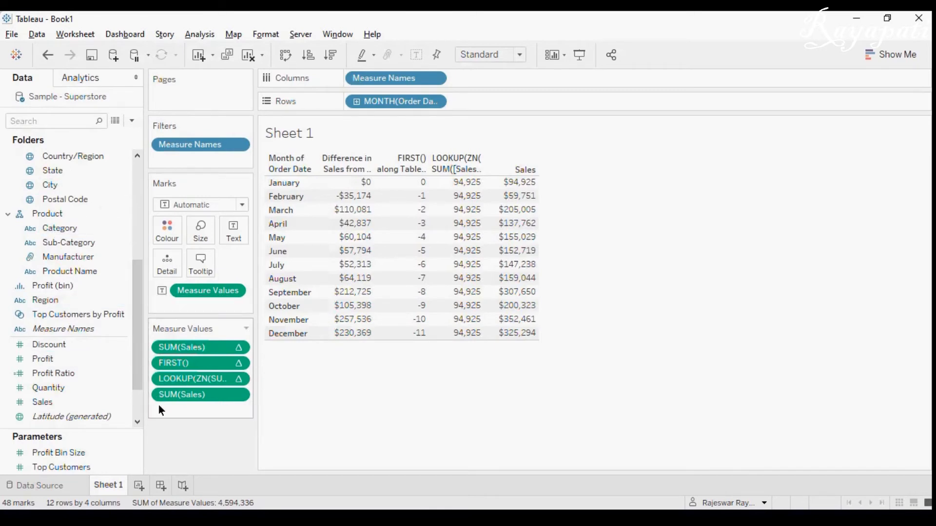
left_click(48, 388)
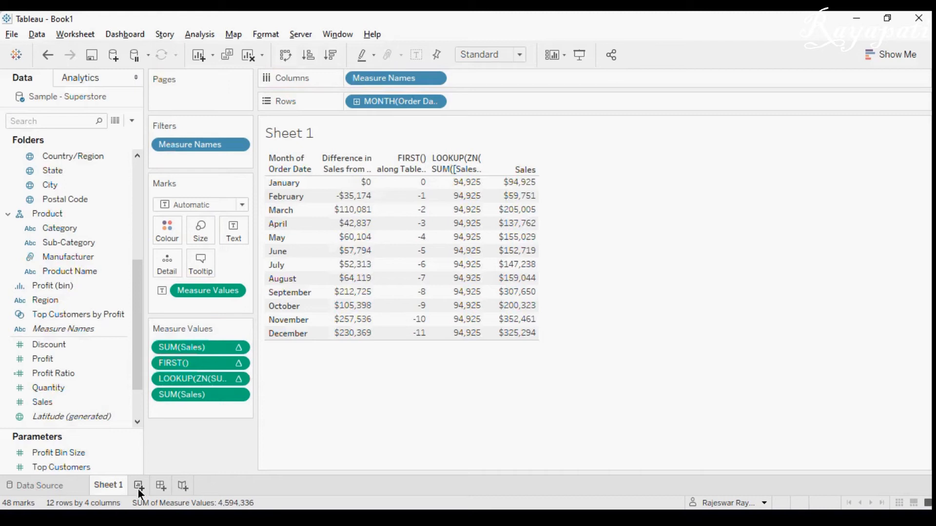
left_click(139, 486)
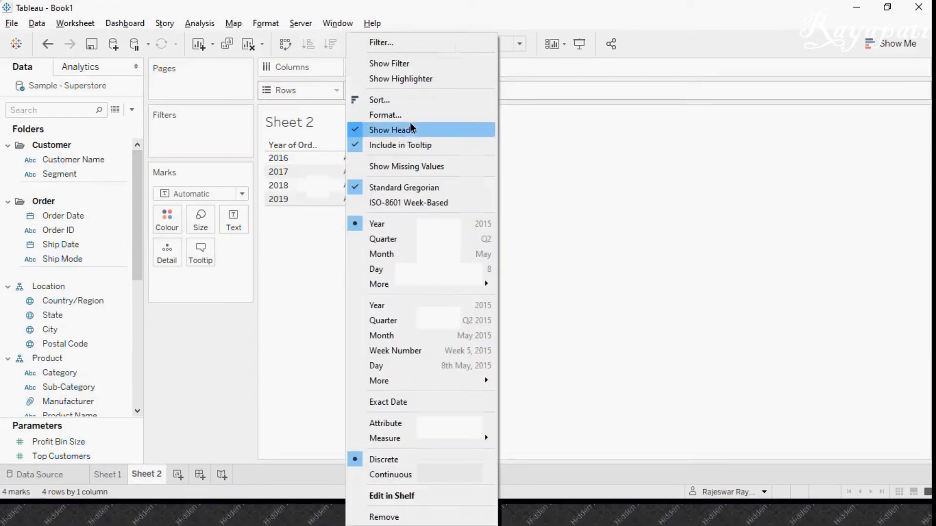
Step: Drop Sales onto Text for monthly totals and open the SUM(Sales) pill menu
left_click(381, 254)
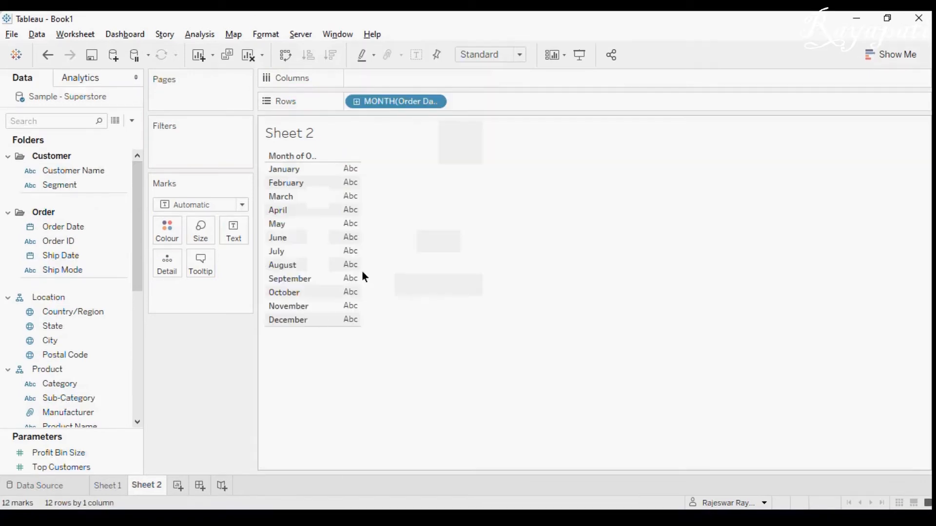
scroll("down", 3)
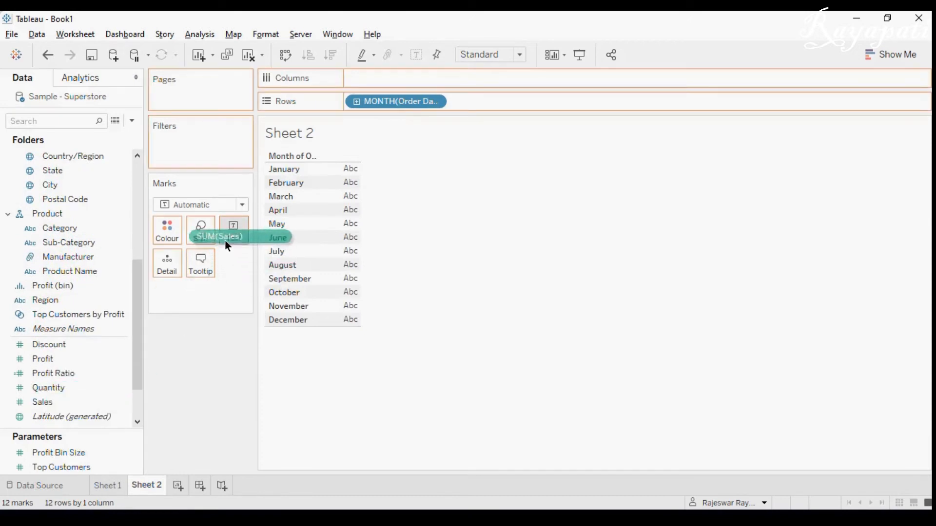
left_click_drag(218, 237, 232, 230)
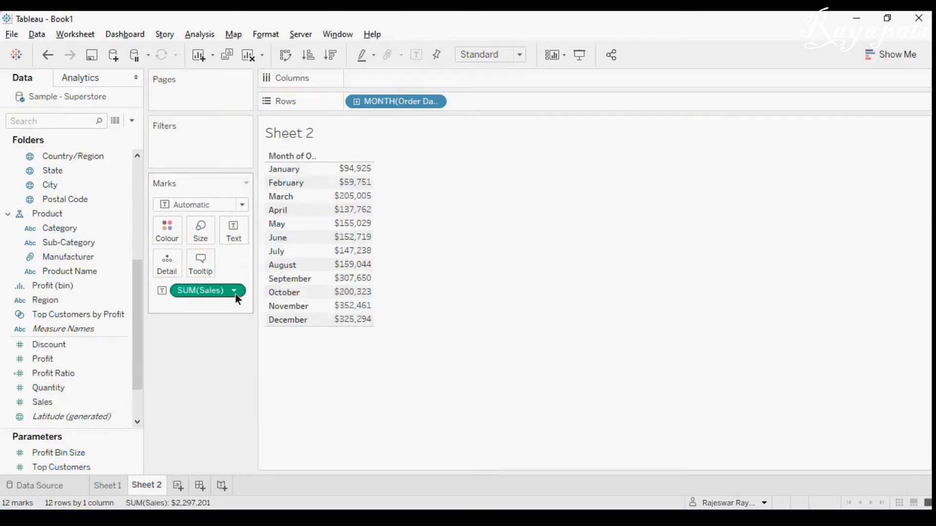
left_click(241, 291)
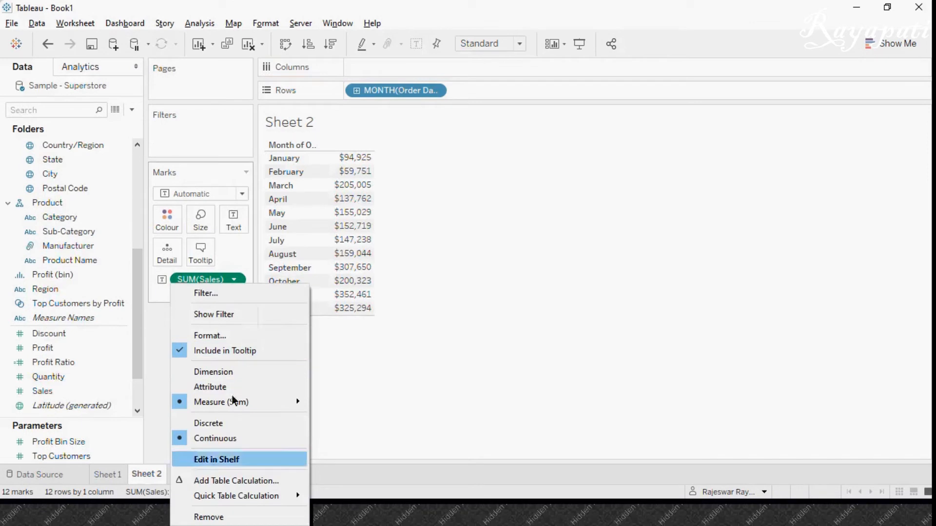
Step: Add a Percent Difference From table calculation on Sales relative to the Last month
left_click(236, 481)
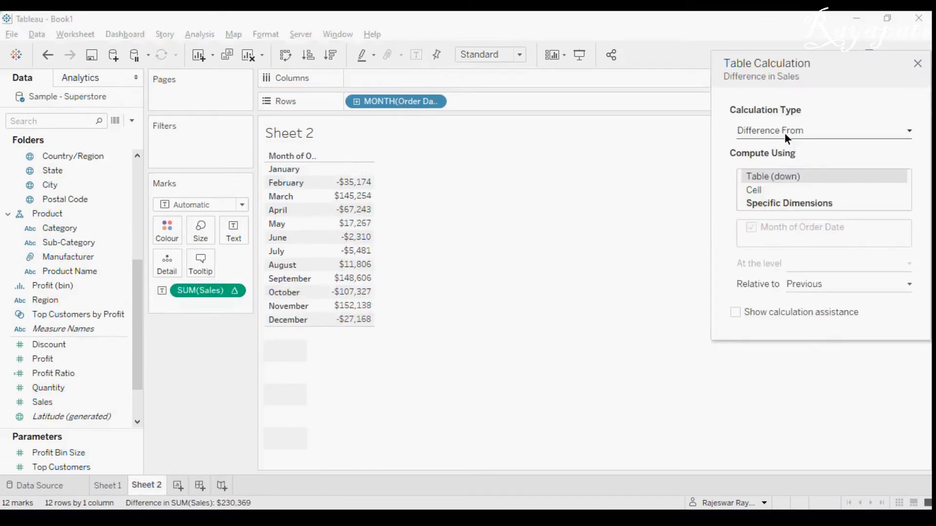
left_click(823, 131)
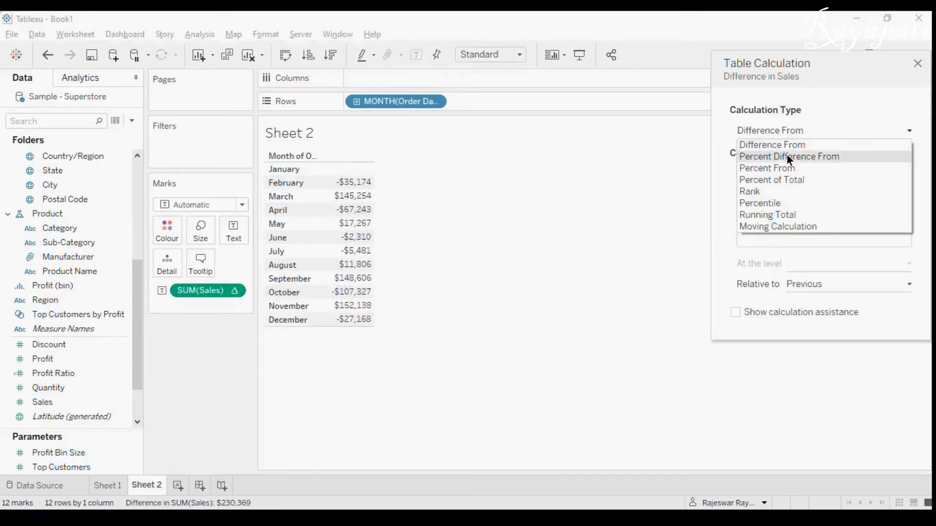
left_click(789, 156)
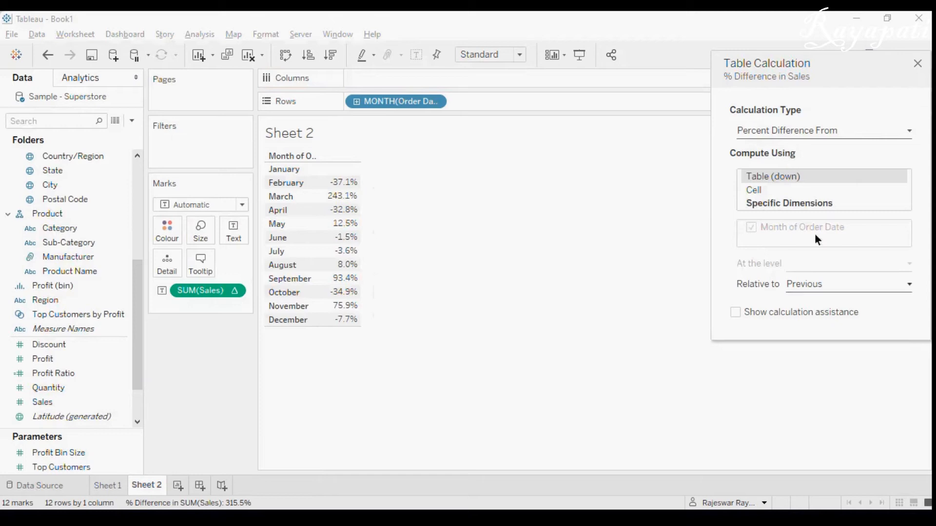
left_click(849, 284)
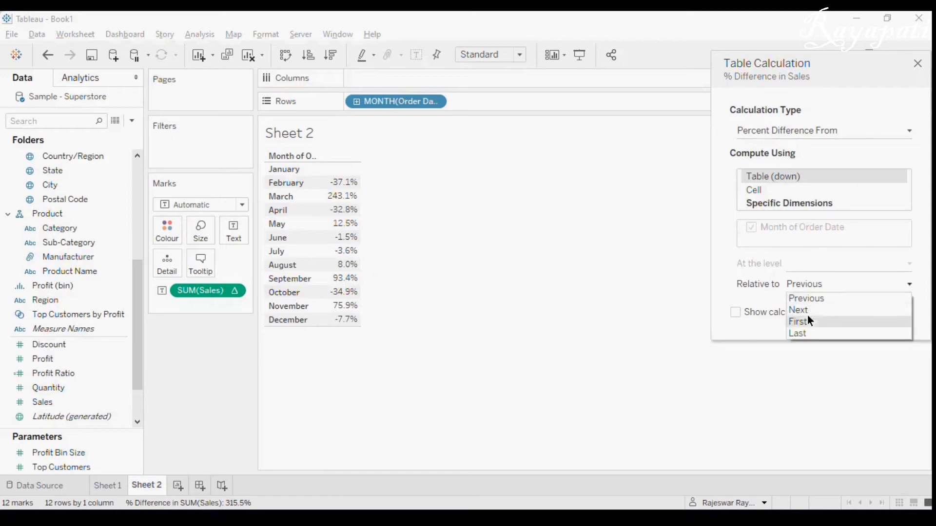
left_click(798, 322)
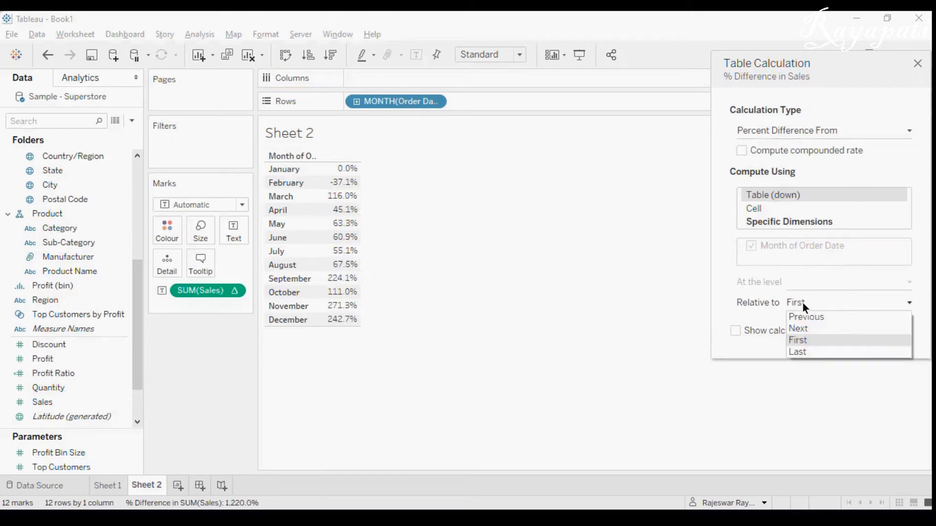
left_click(798, 352)
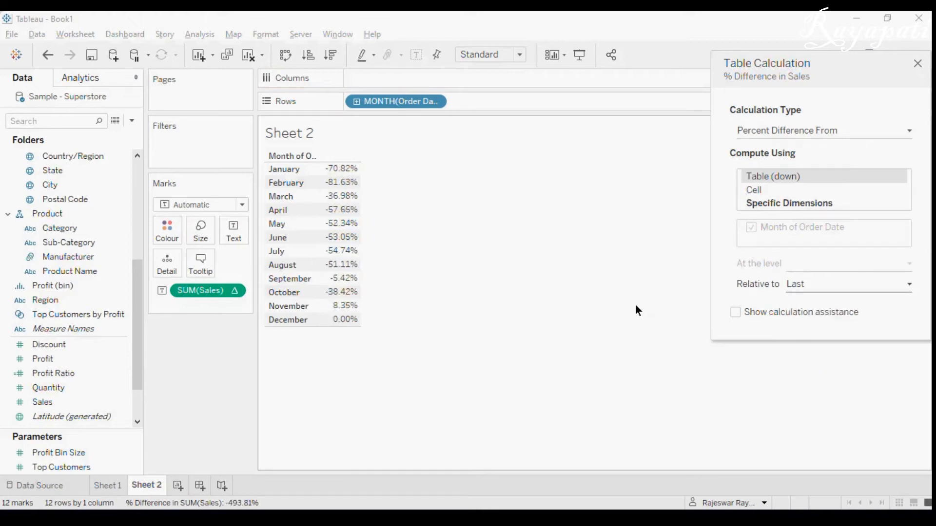
mouse_move(754, 307)
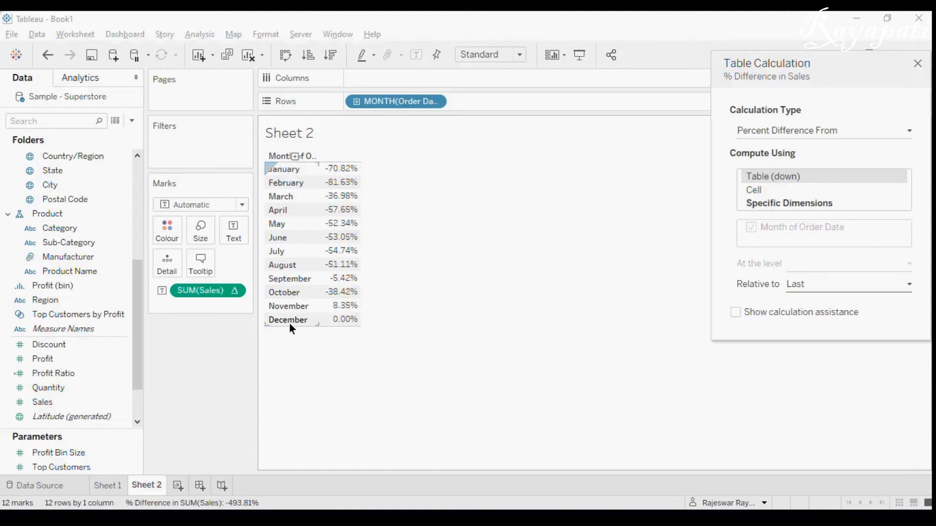
mouse_move(283, 192)
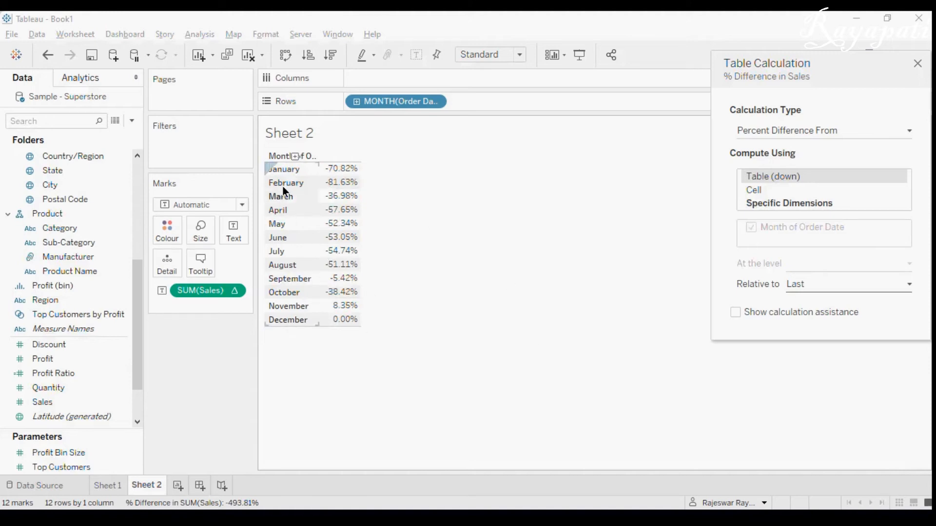
mouse_move(338, 329)
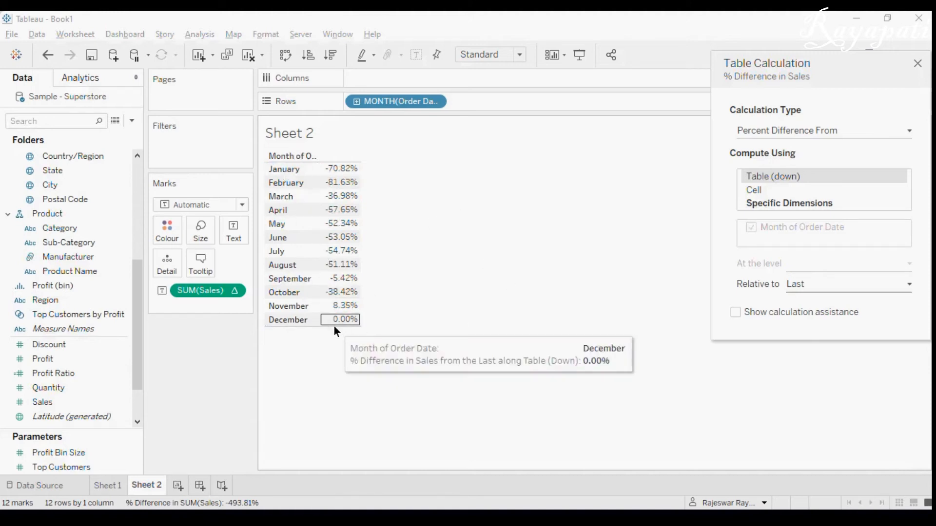
mouse_move(347, 333)
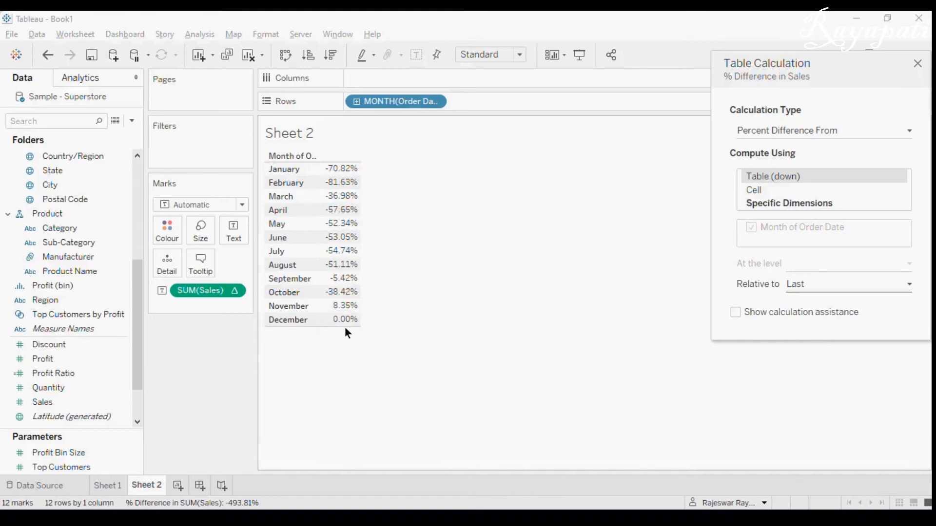
mouse_move(388, 176)
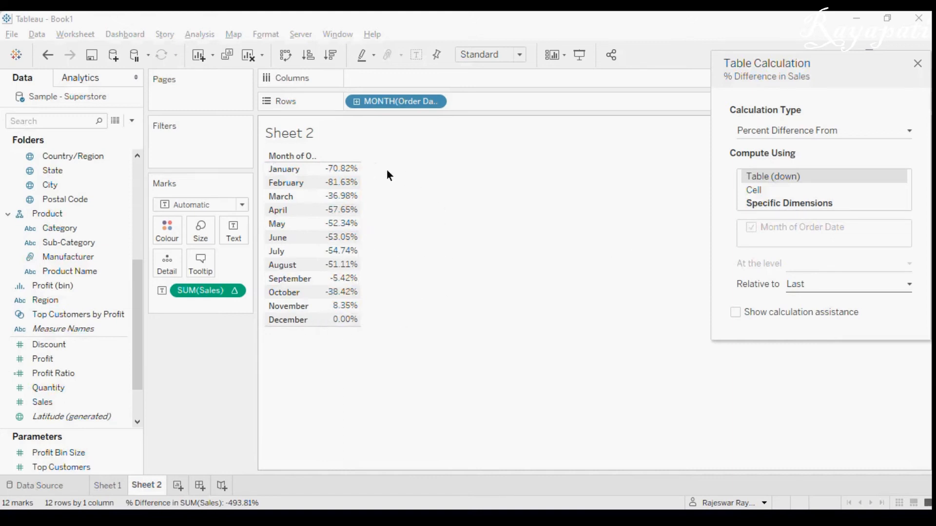
mouse_move(884, 65)
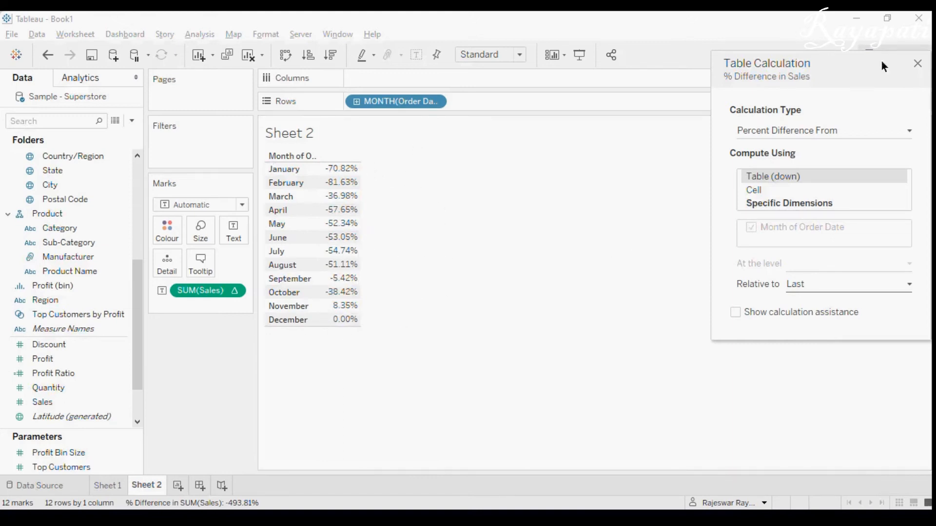
Step: Close table calculation settings and create a new calculated field via Analysis menu
left_click(915, 63)
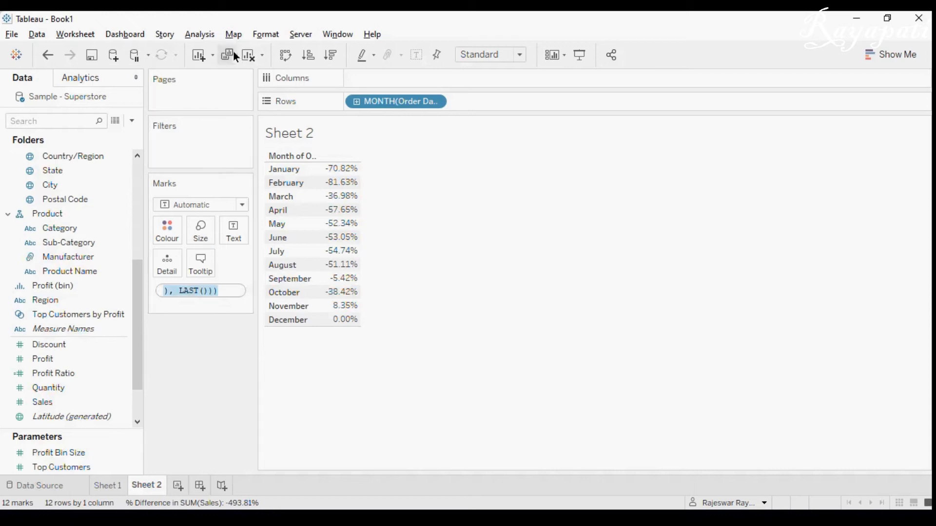
left_click(199, 34)
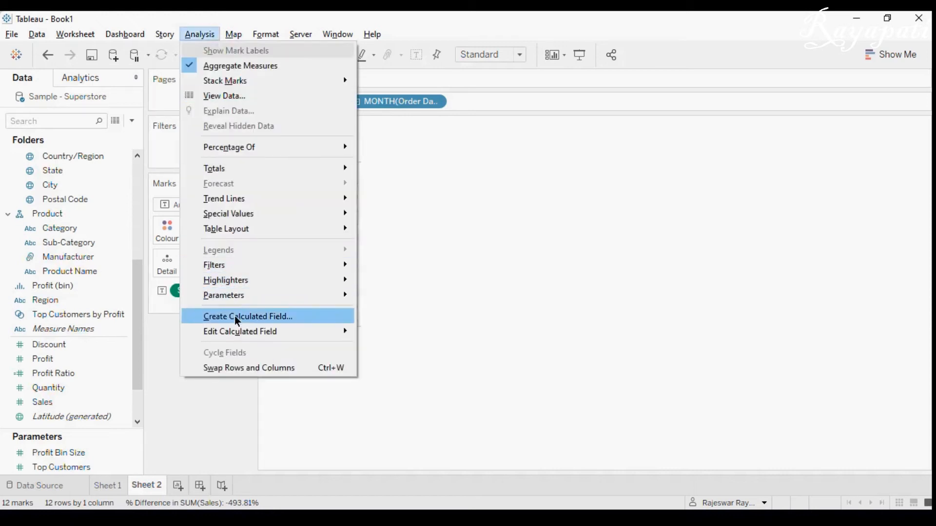
left_click(247, 316)
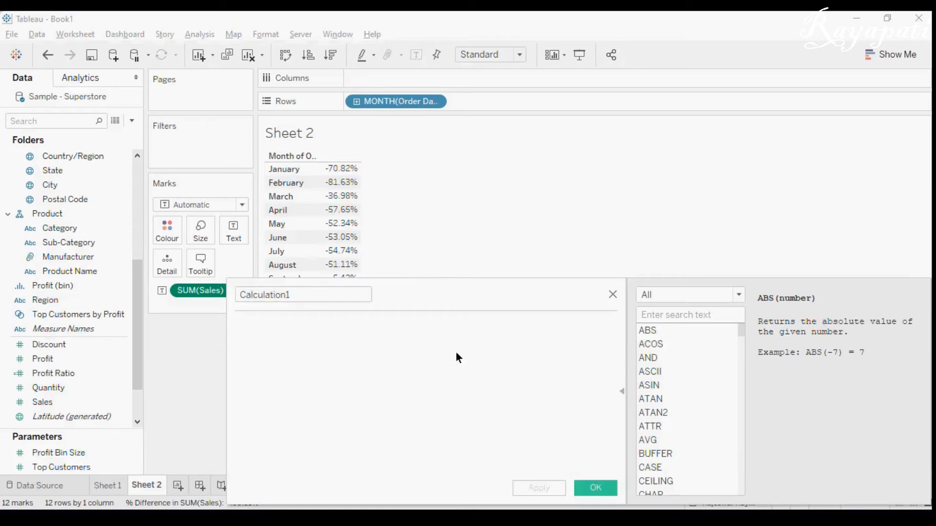
Step: Enter the percent-difference-from-LAST() formula and add a LAST() column counting 11 to 0
type("ABS(LOOKUP(ZN(SUM([Sales])), LAST()))")
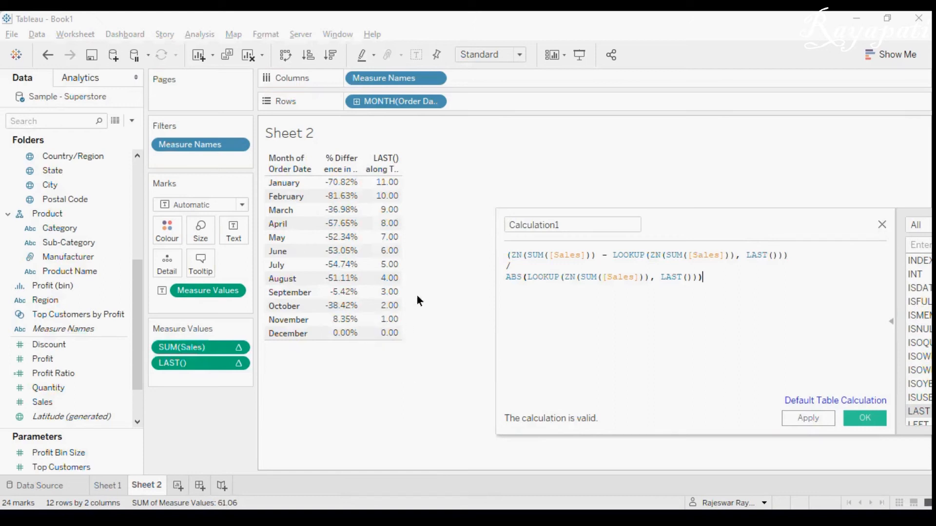
left_click(388, 209)
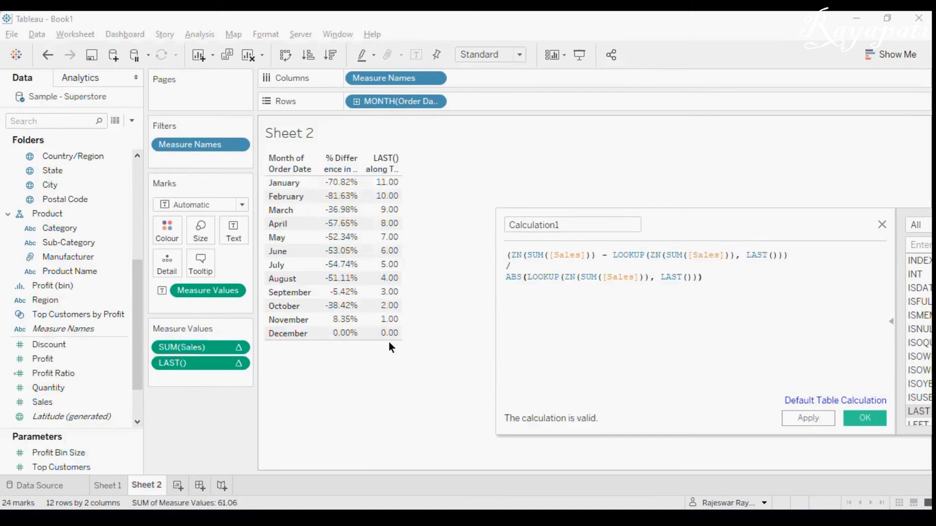
mouse_move(405, 371)
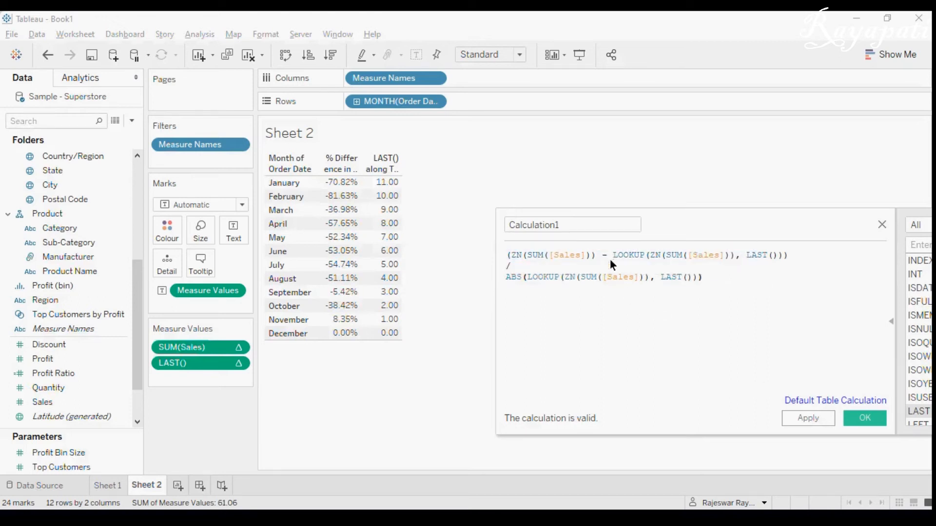
Step: Add a LOOKUP column (325,294) and a plain Sales column, then resume editing the formula
left_click_drag(614, 255, 785, 255)
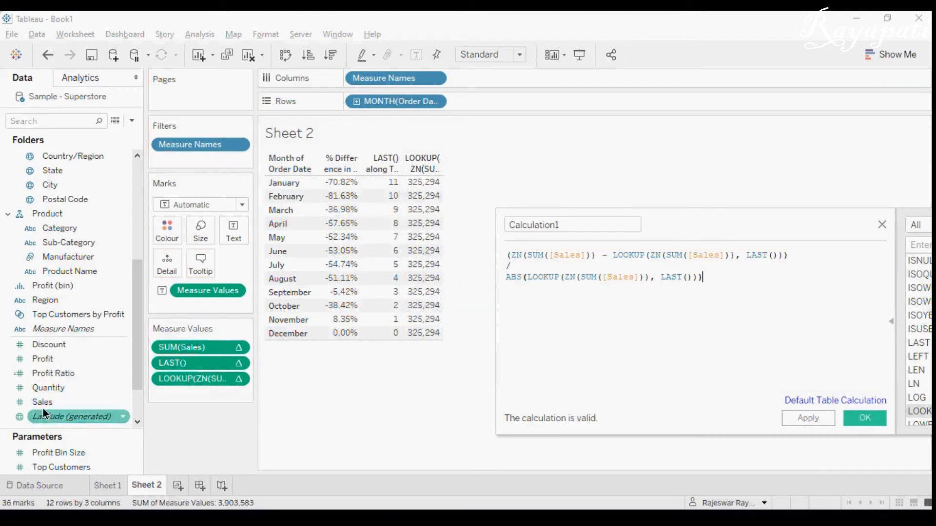
left_click_drag(71, 416, 200, 394)
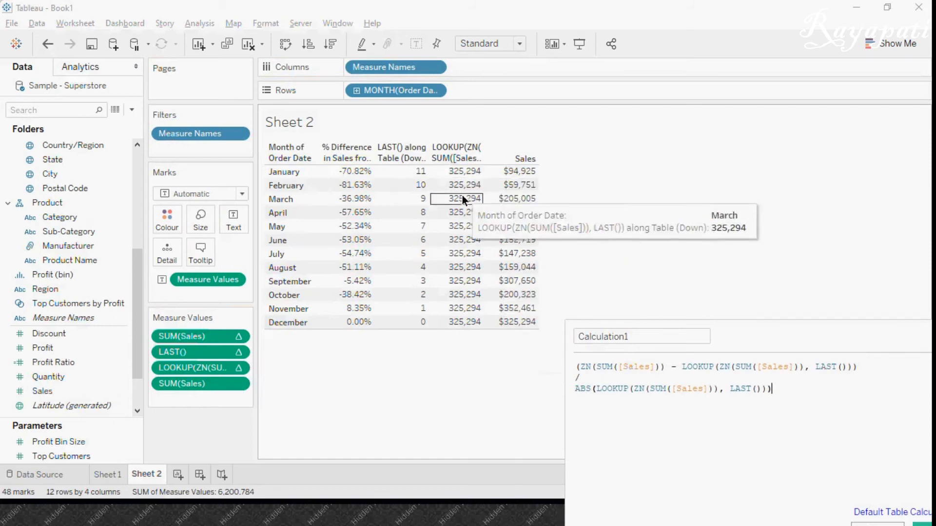
mouse_move(735, 323)
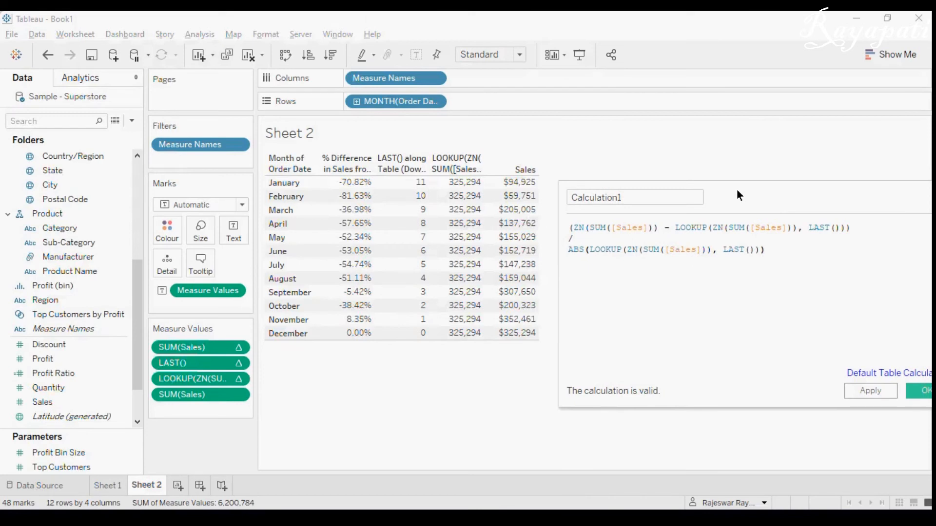
left_click(763, 249)
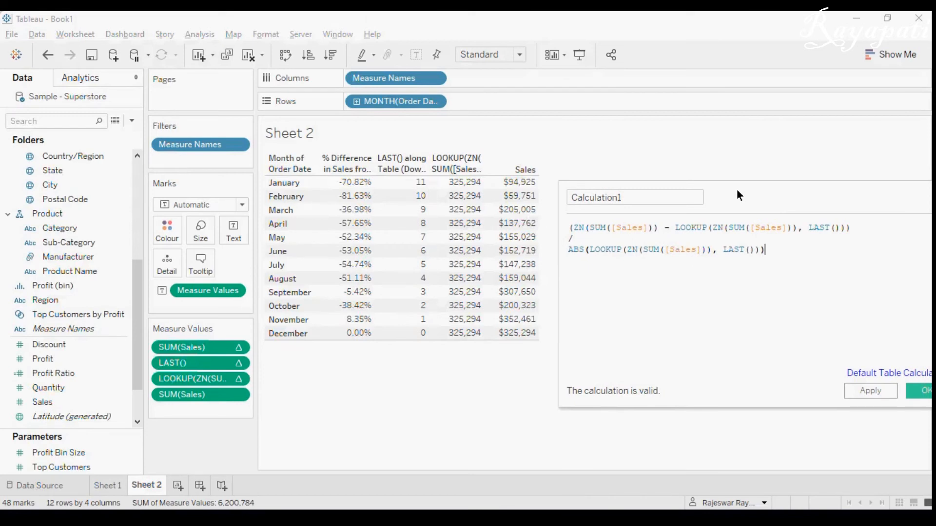
mouse_move(799, 256)
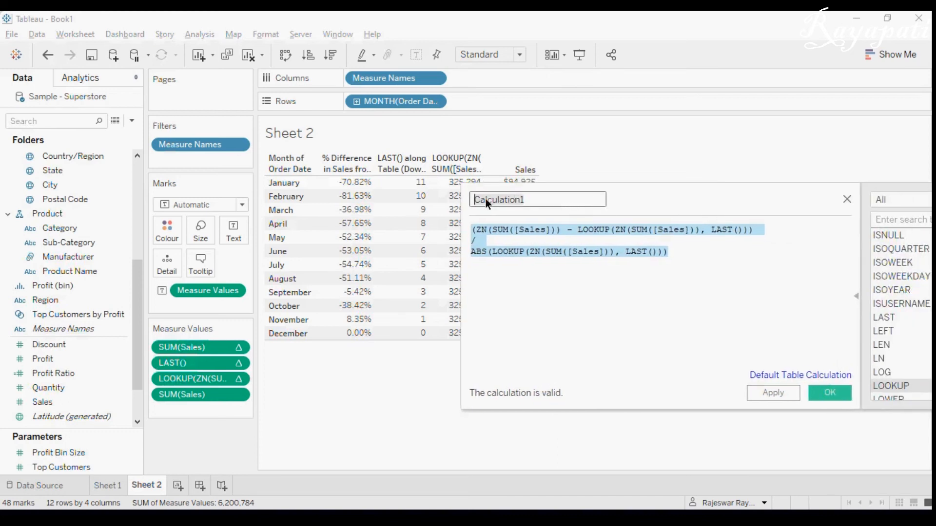
mouse_move(406, 204)
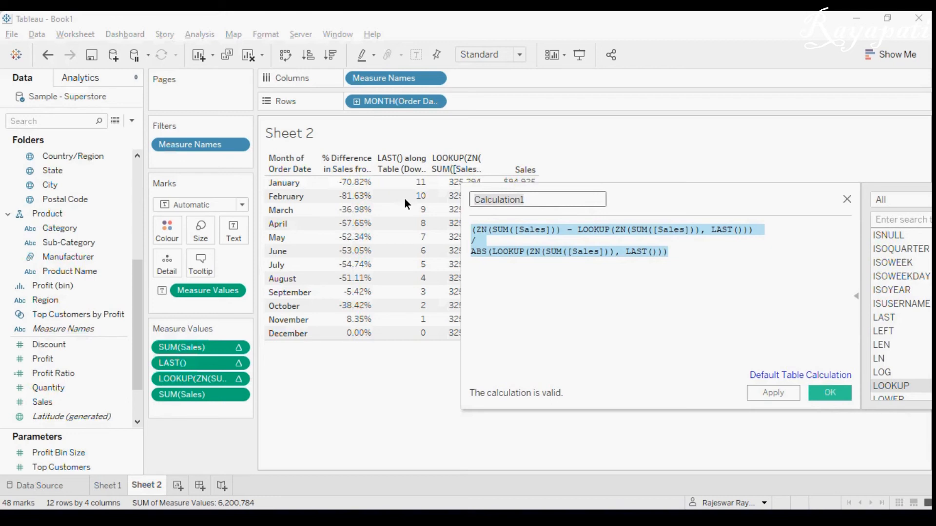
Step: Name the LAST/LOOKUP calculation '% Diff From Using Formula' and save it
type("% Diff Fro")
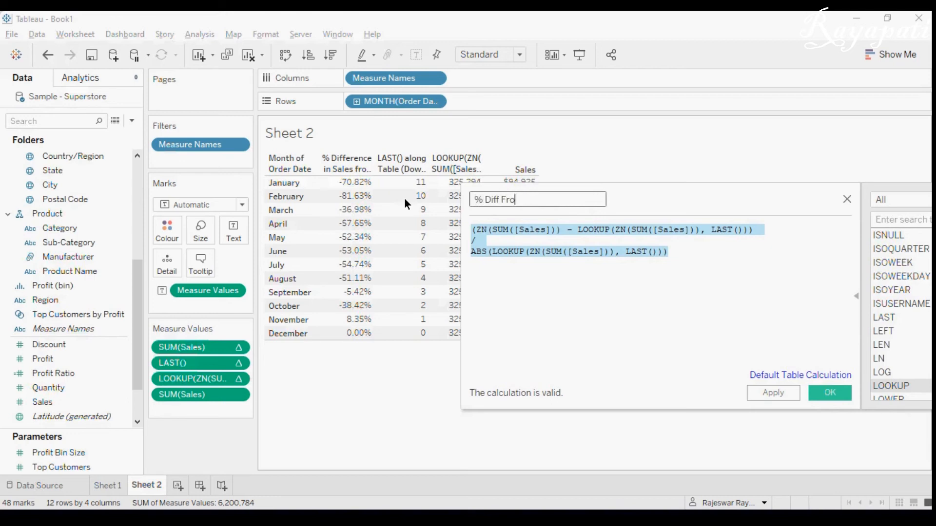
type("m")
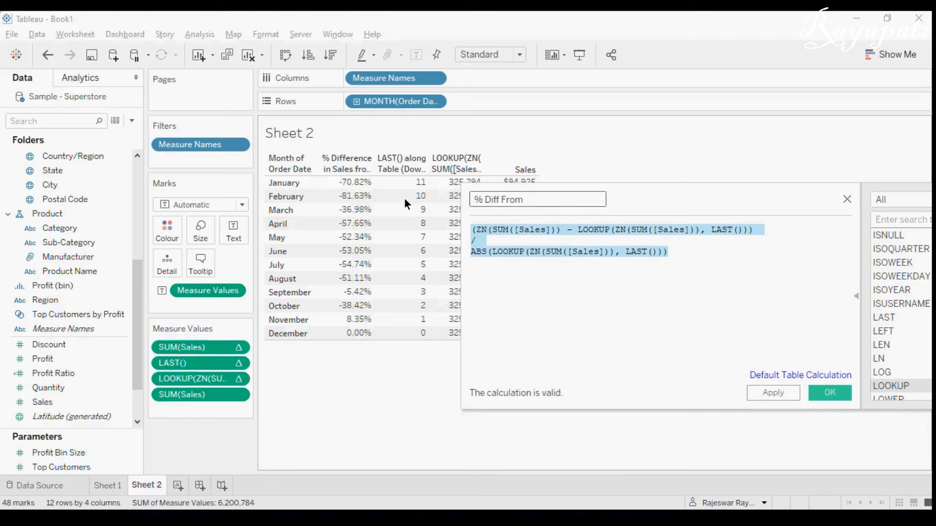
type("Using F")
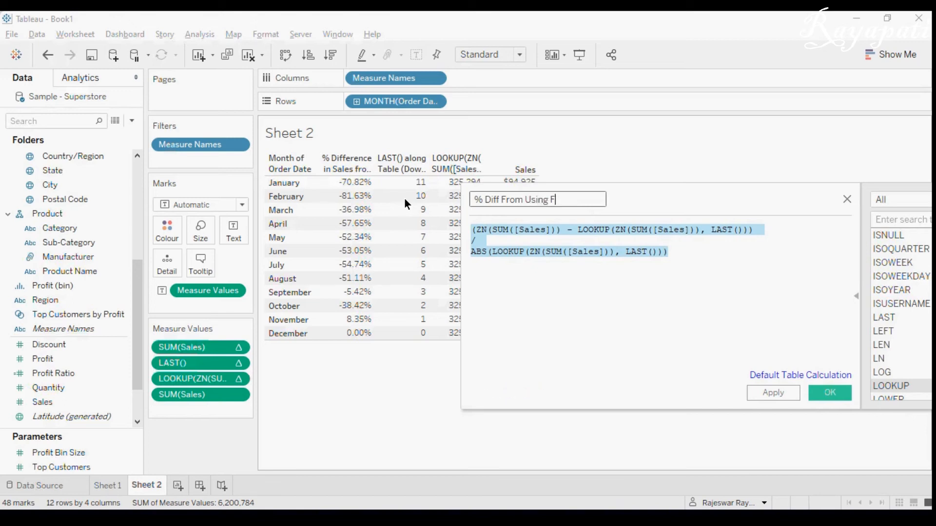
type("ormula")
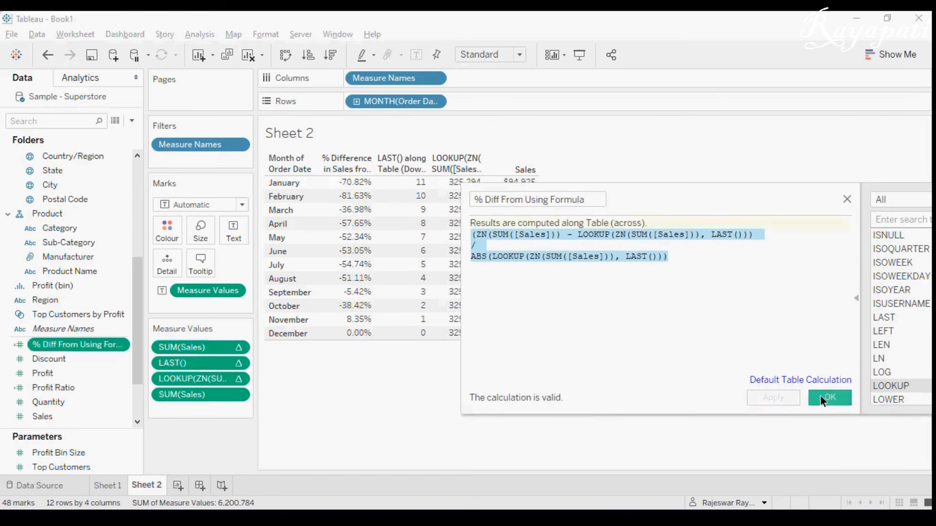
left_click(829, 398)
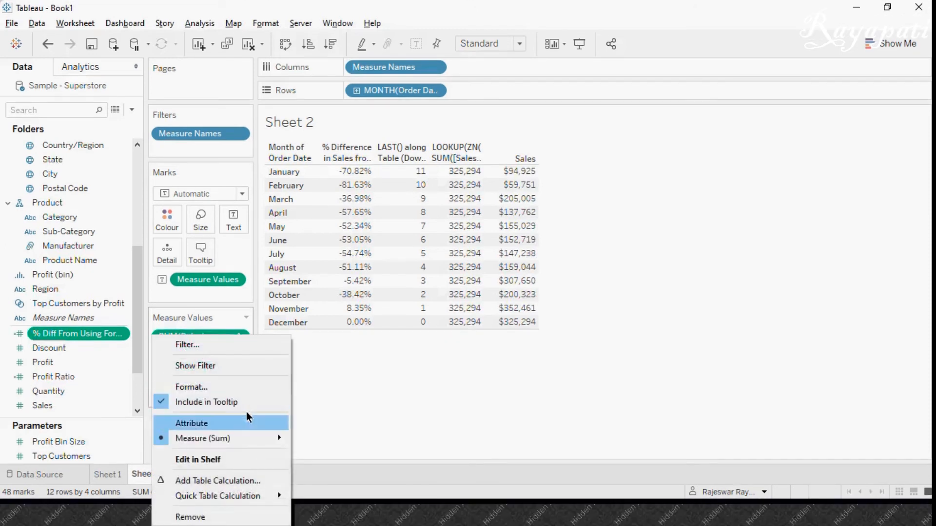
Step: Show the new field as a two-decimal percentage and compare January, February and May values
left_click(351, 196)
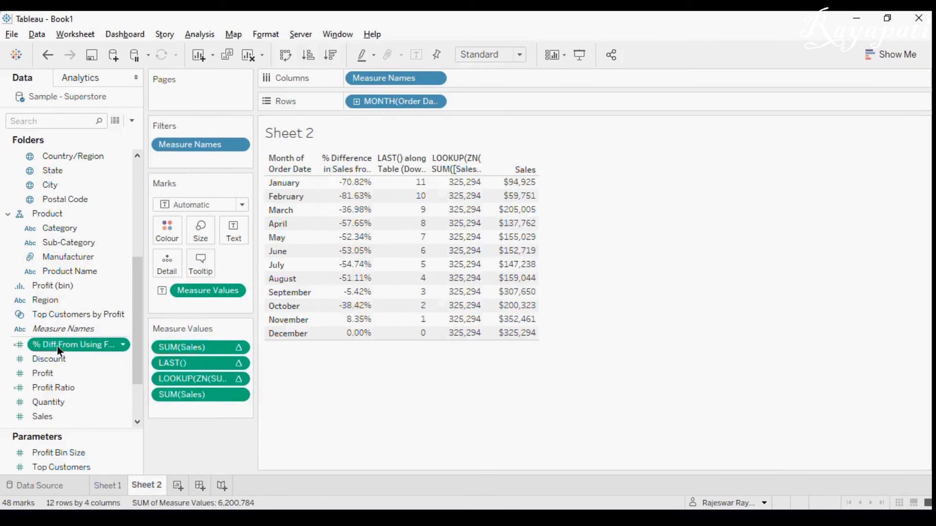
mouse_move(53, 345)
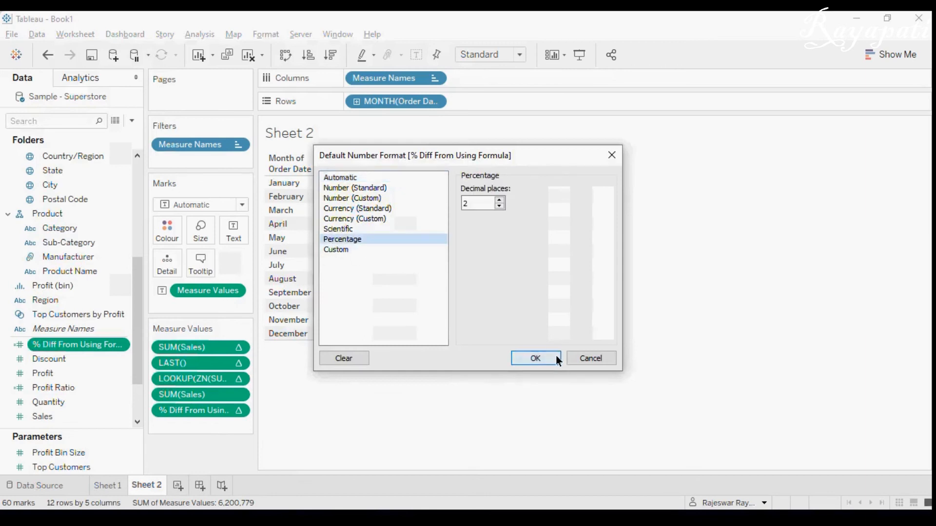
left_click(535, 358)
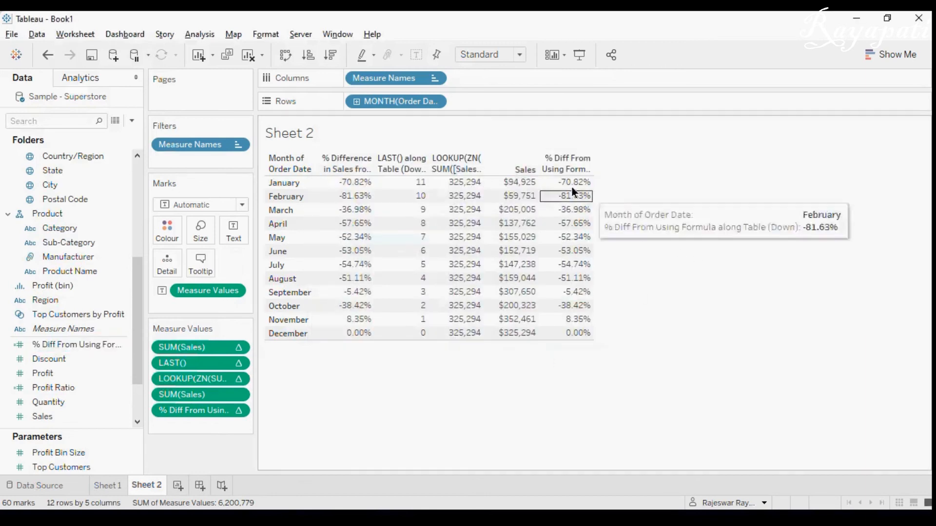
mouse_move(587, 210)
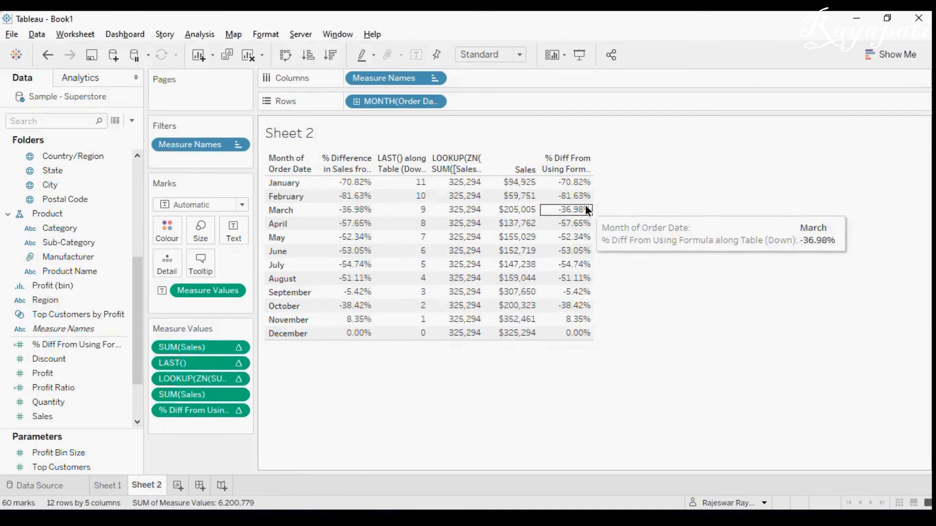
mouse_move(592, 344)
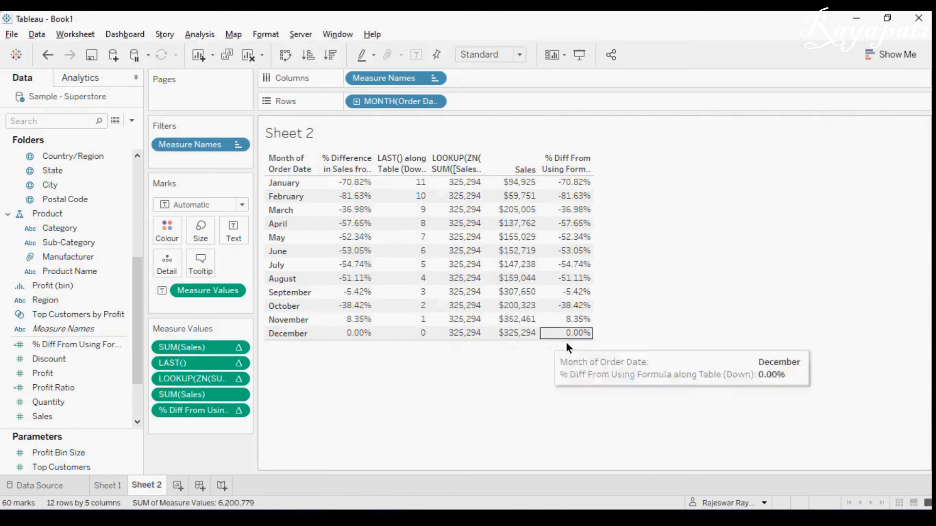
mouse_move(446, 237)
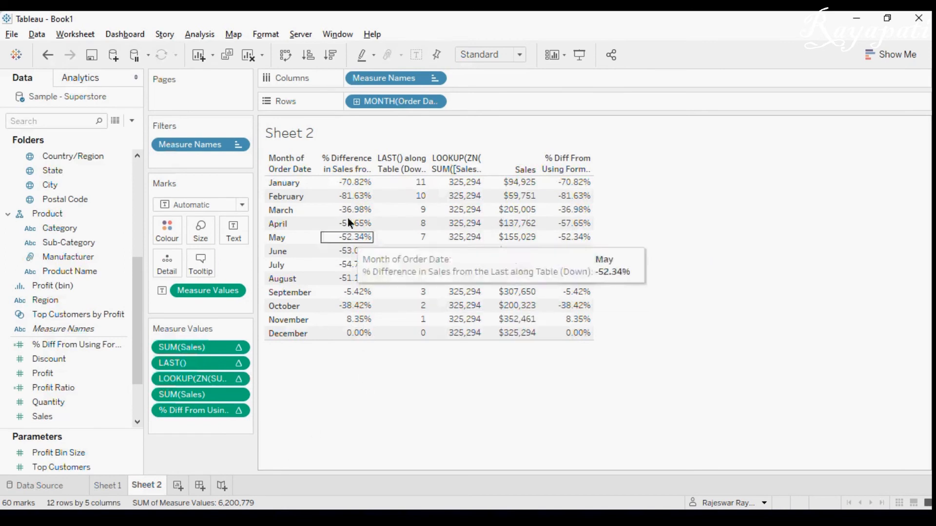
left_click(346, 183)
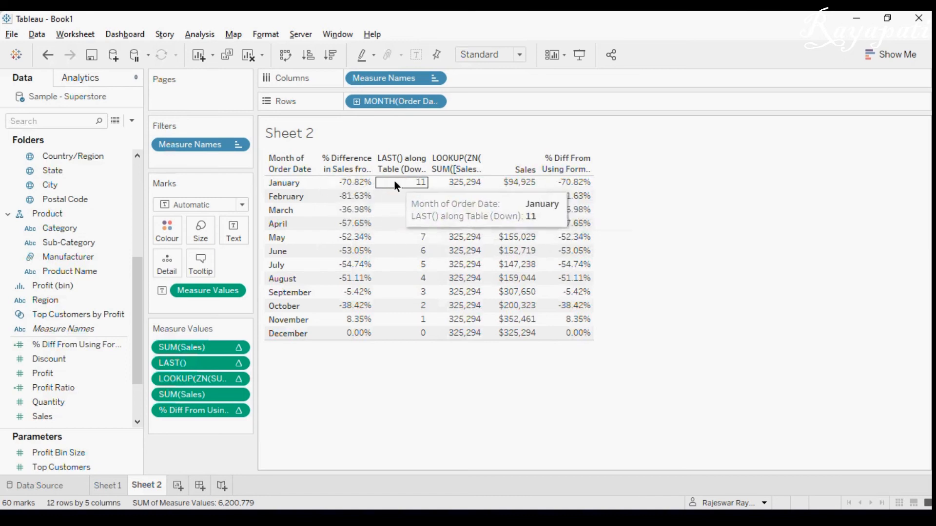
left_click(346, 195)
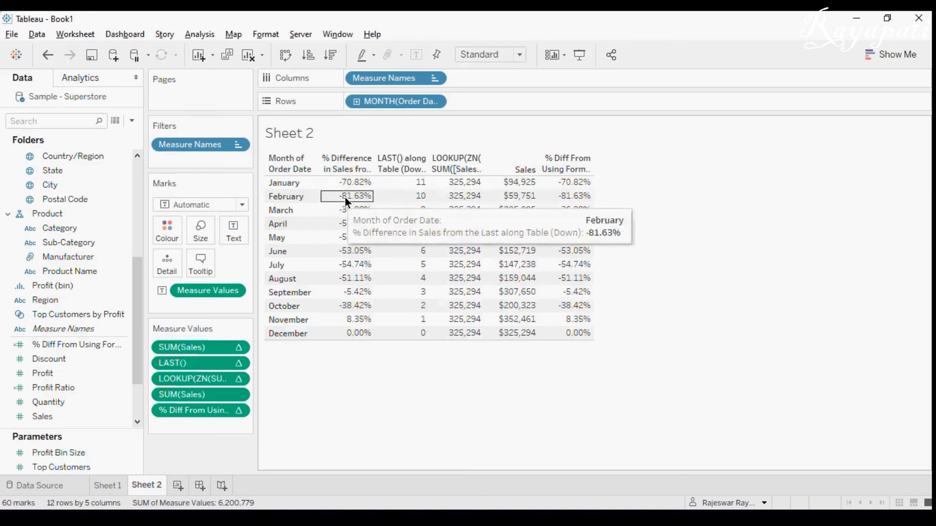
left_click(409, 195)
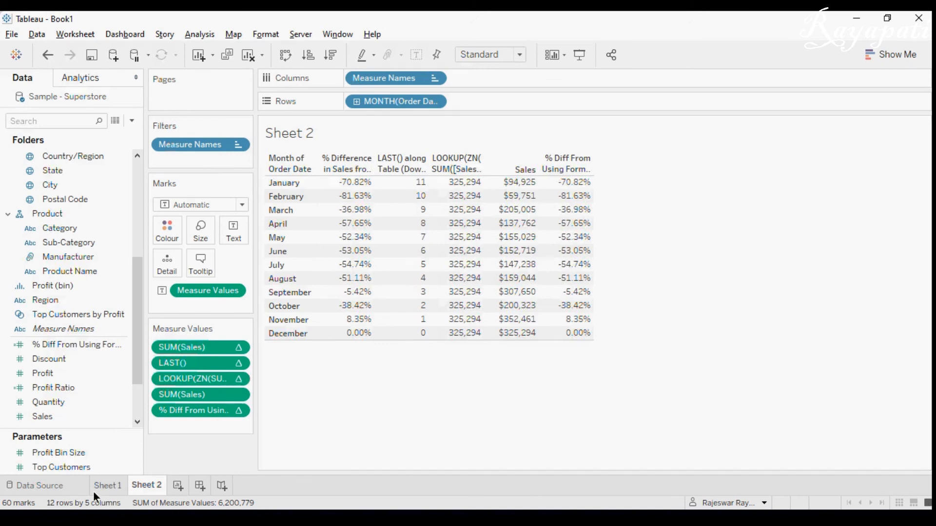
Step: On Sheet 1, exclude January, restore it, and check January's FIRST() value
left_click(108, 485)
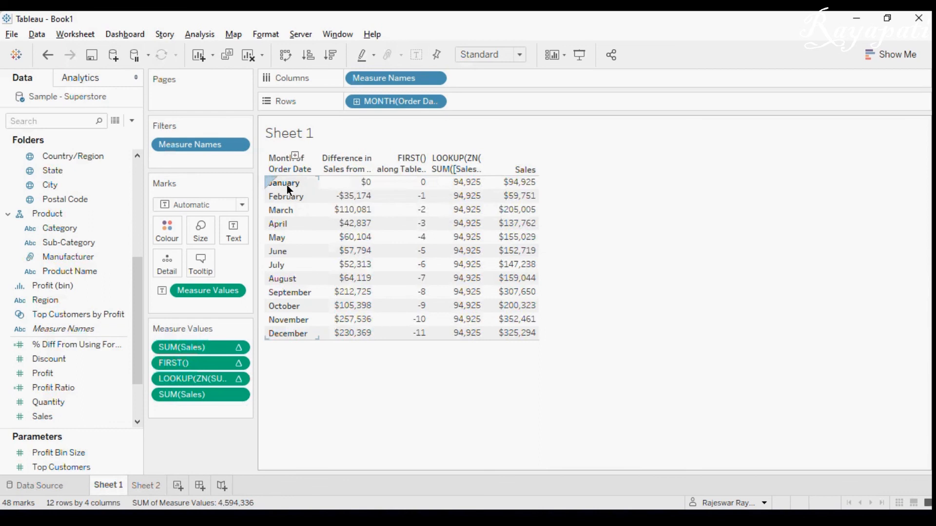
right_click(282, 183)
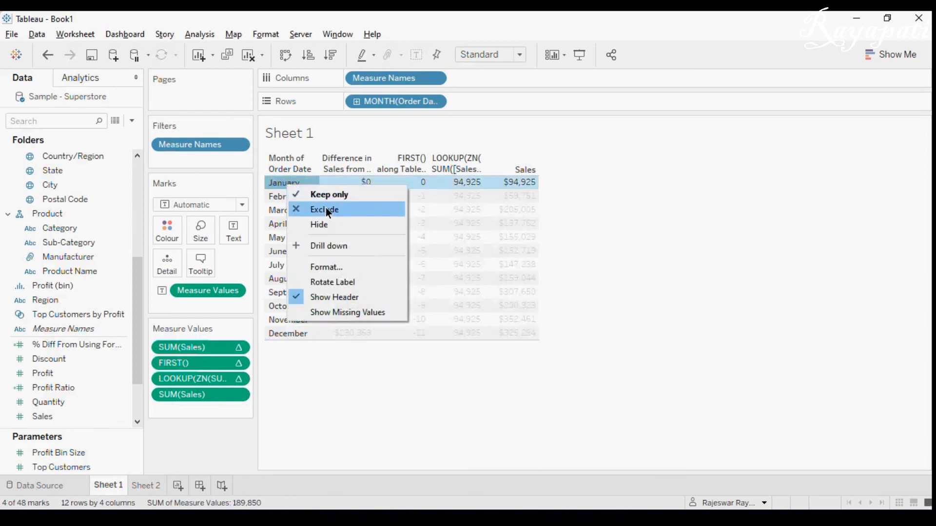
left_click(324, 209)
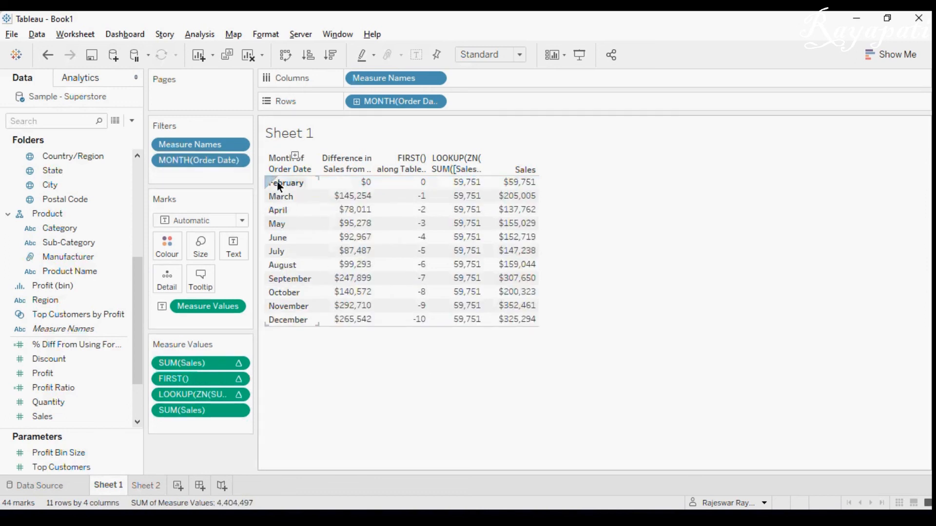
mouse_move(359, 292)
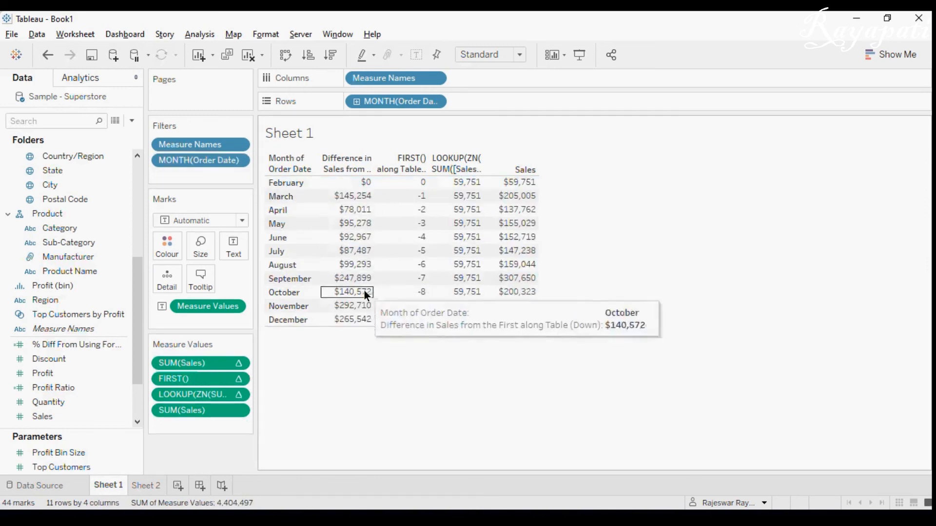
mouse_move(360, 196)
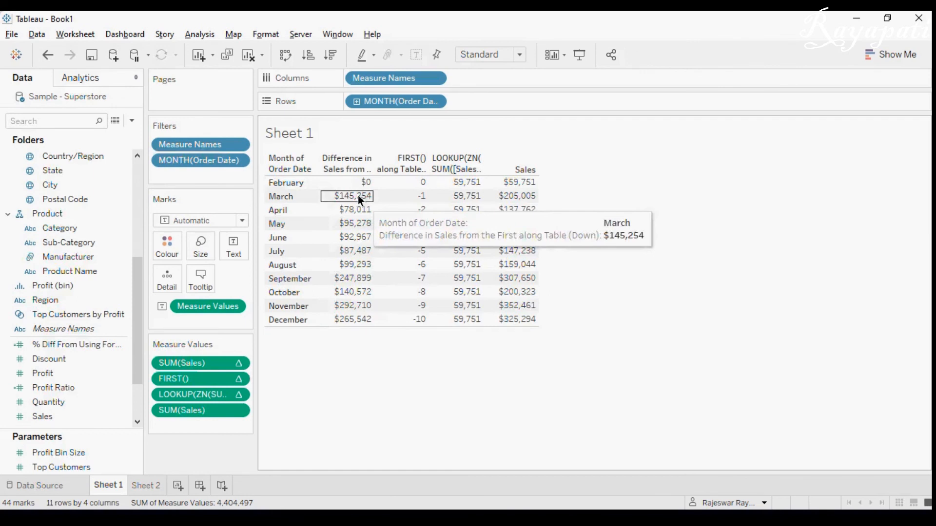
mouse_move(397, 352)
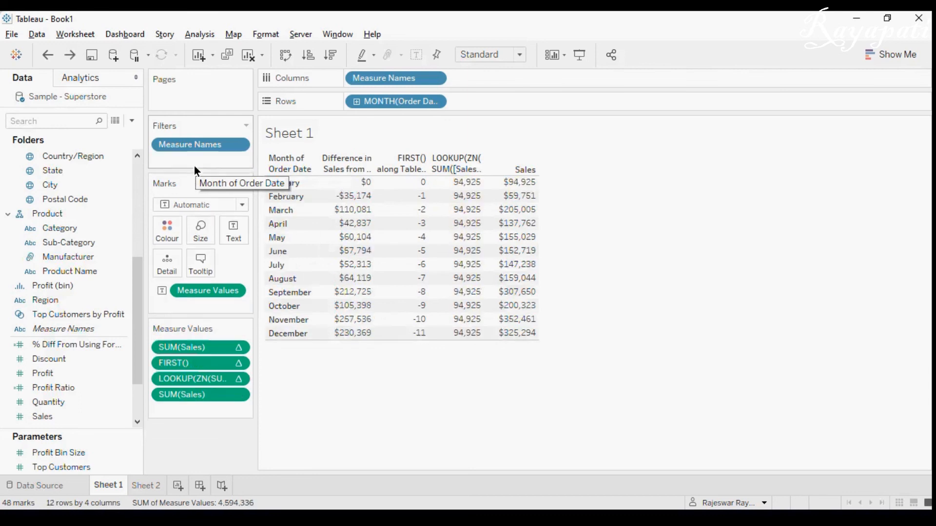
left_click(402, 182)
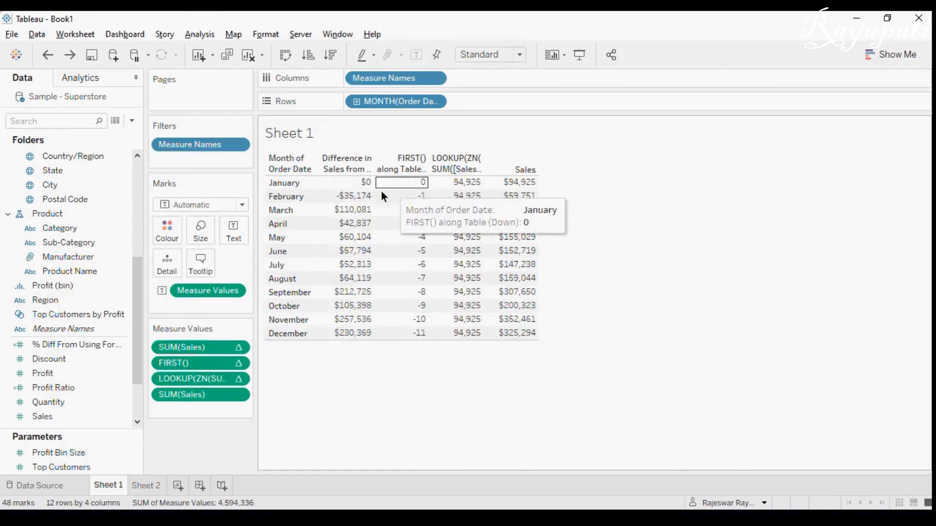
mouse_move(376, 377)
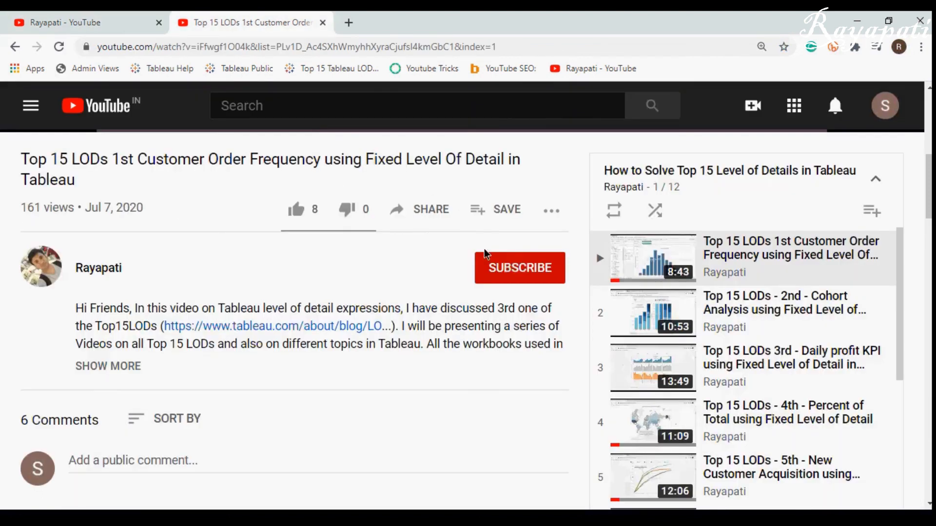
Step: Subscribe to the channel, like the Top 15 LODs video, and open Share
left_click(519, 268)
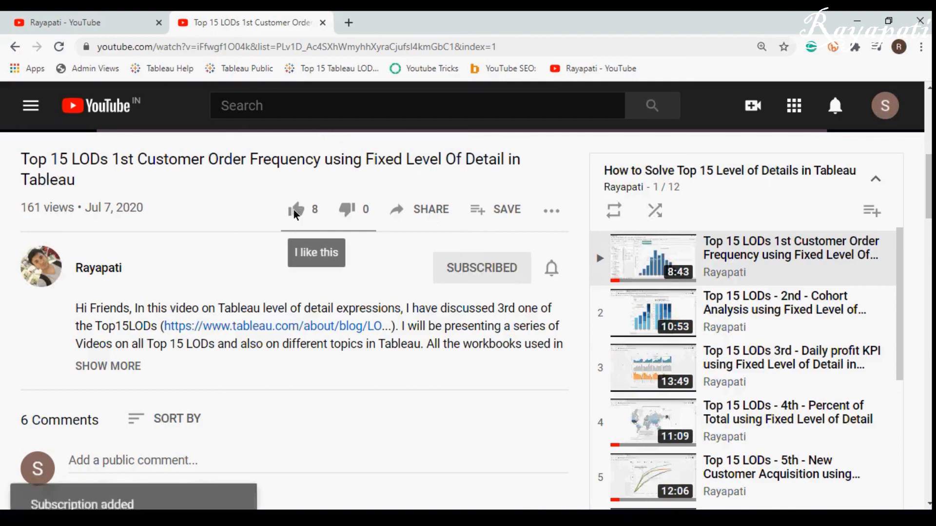
left_click(296, 209)
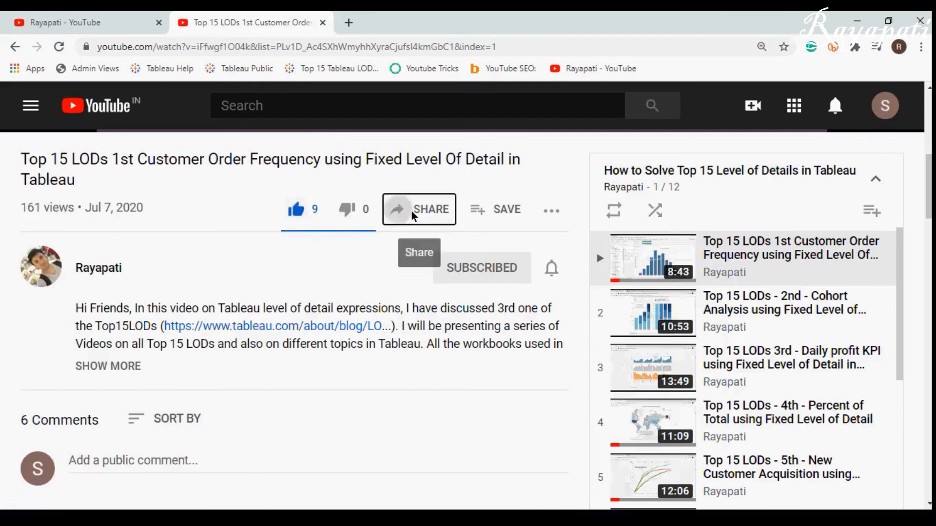
left_click(418, 209)
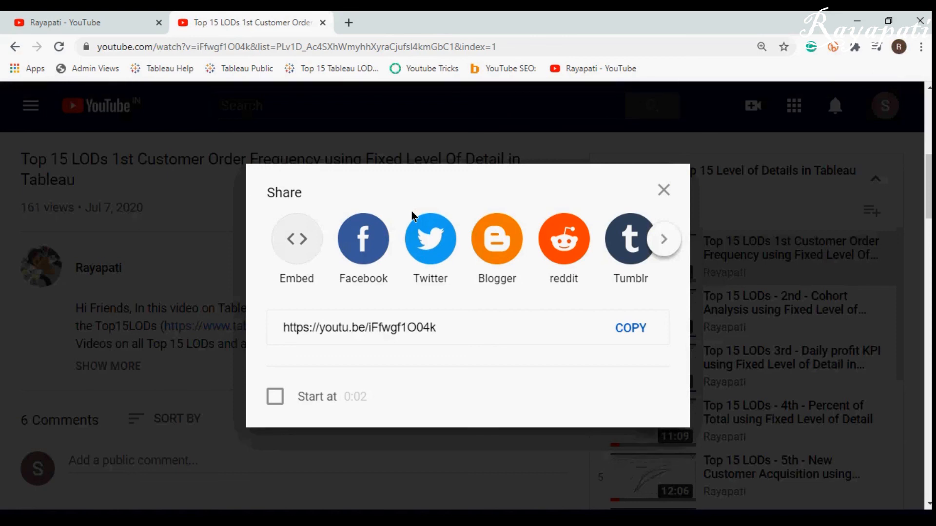
mouse_move(457, 195)
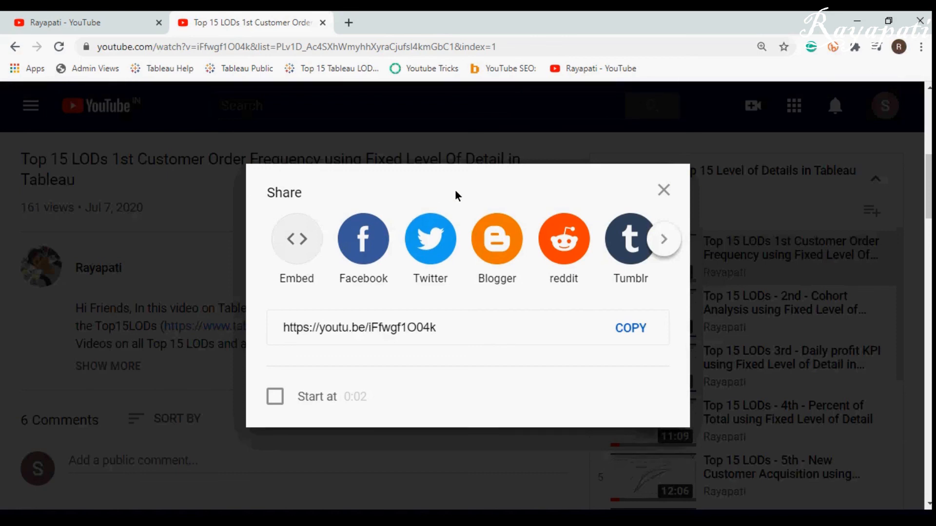
mouse_move(510, 464)
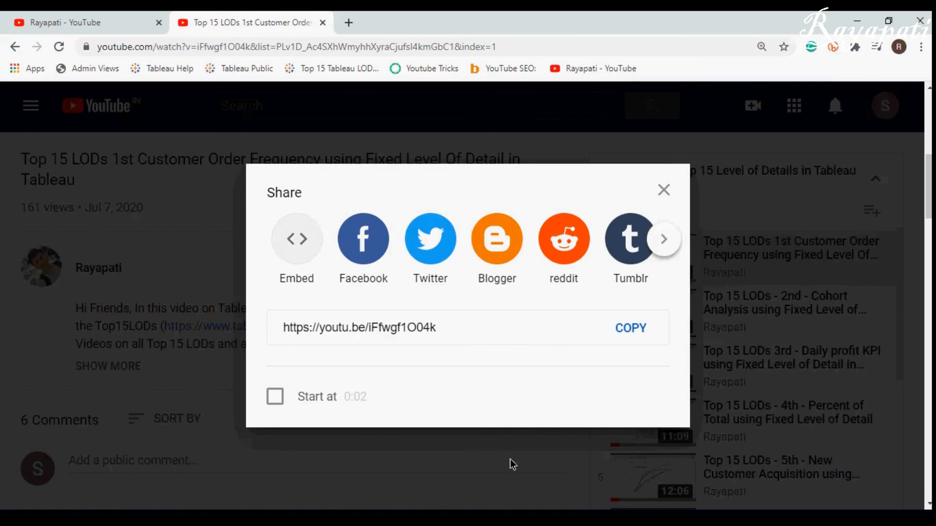